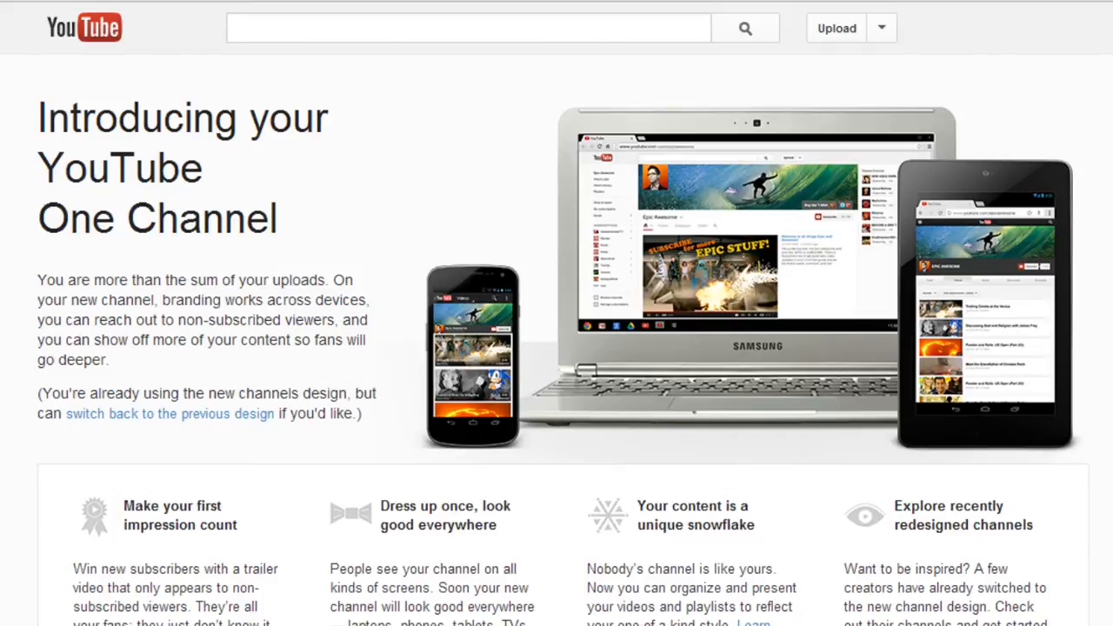
{"action": "mouse_move", "coordinate": [441, 85]}
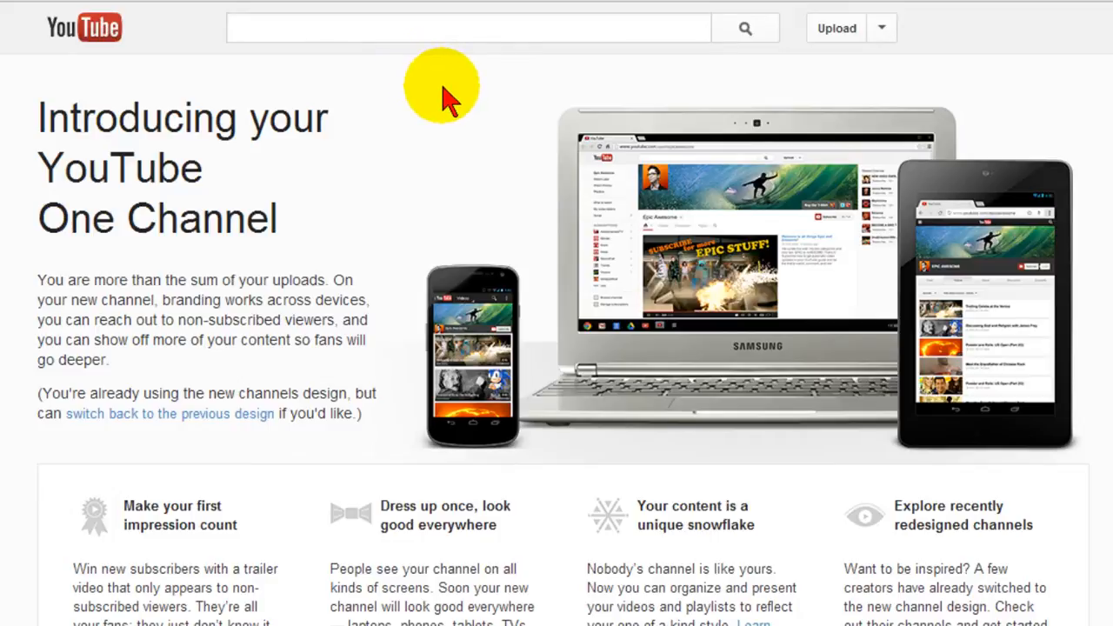
{"action": "mouse_move", "coordinate": [426, 69]}
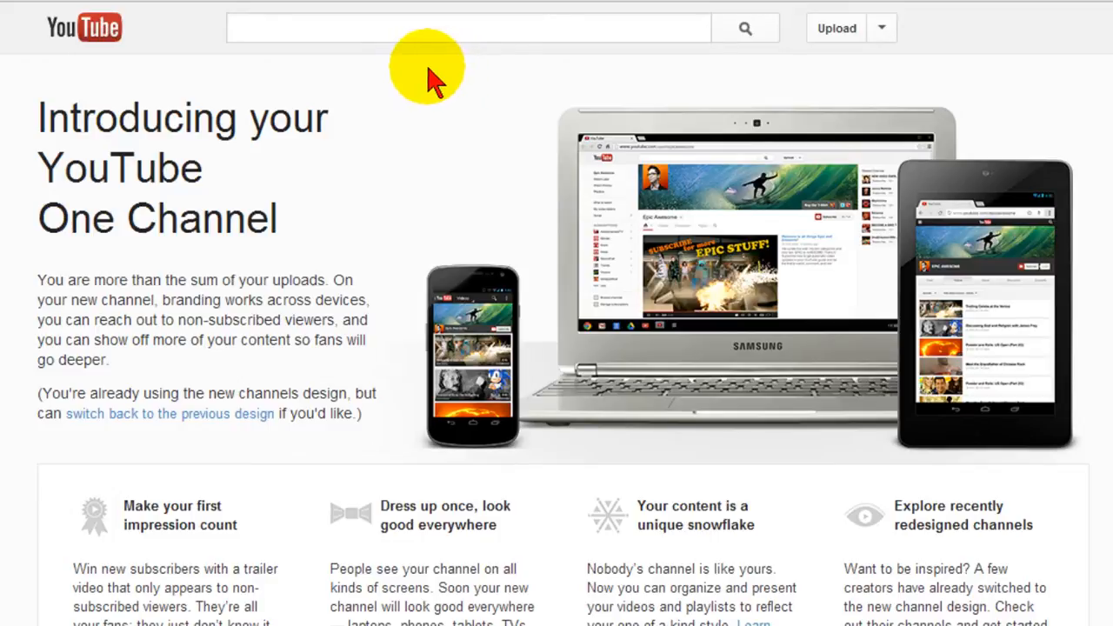
{"action": "mouse_move", "coordinate": [391, 83]}
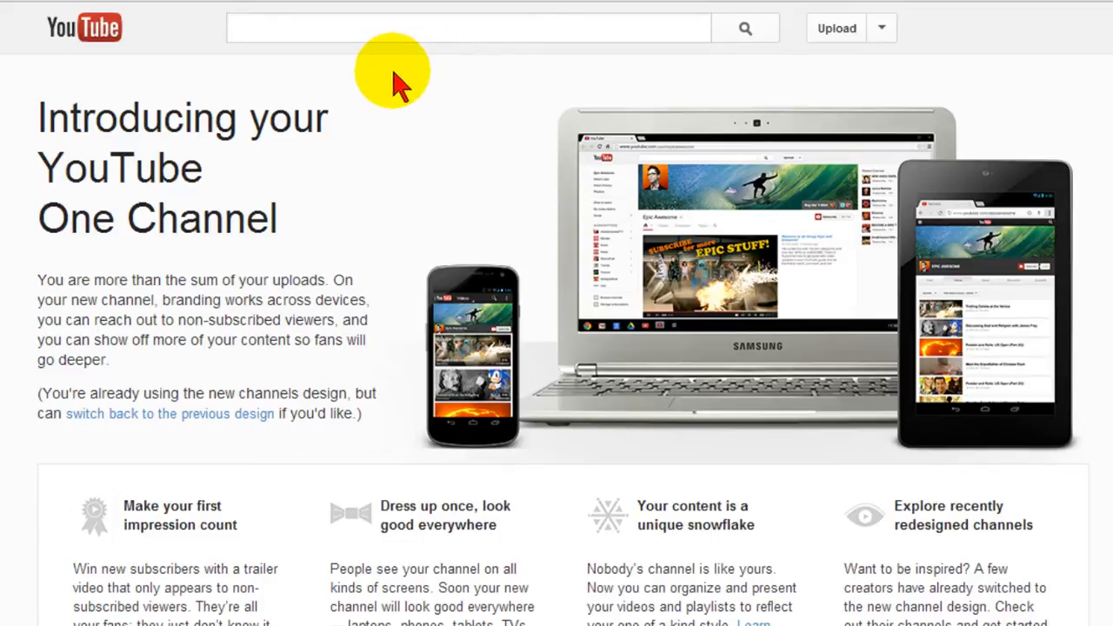
{"action": "mouse_move", "coordinate": [415, 72]}
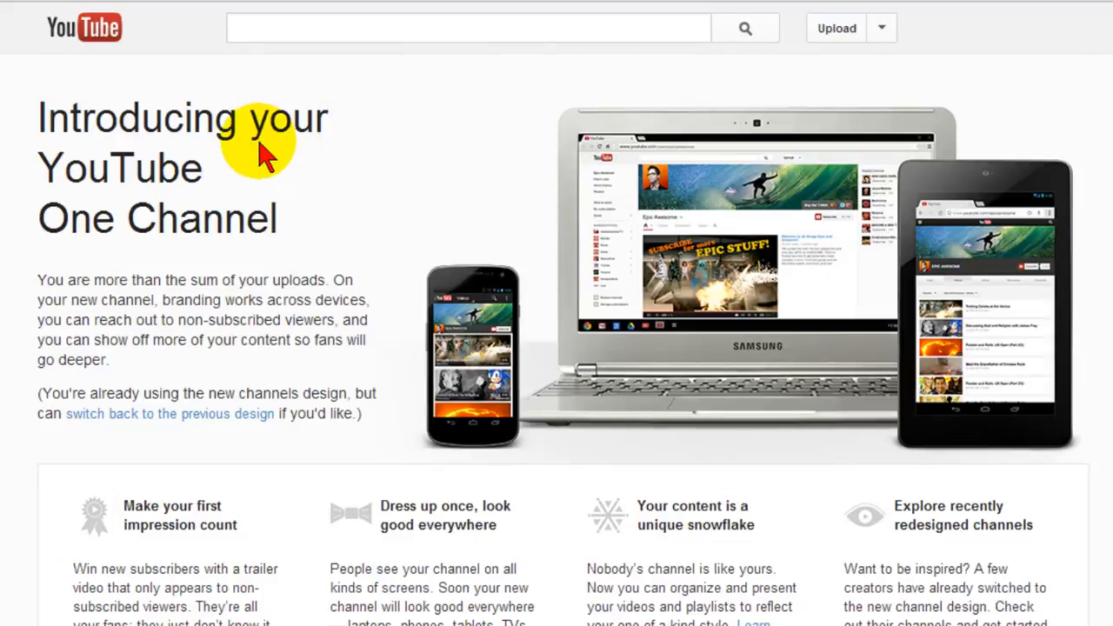
{"action": "mouse_move", "coordinate": [334, 200]}
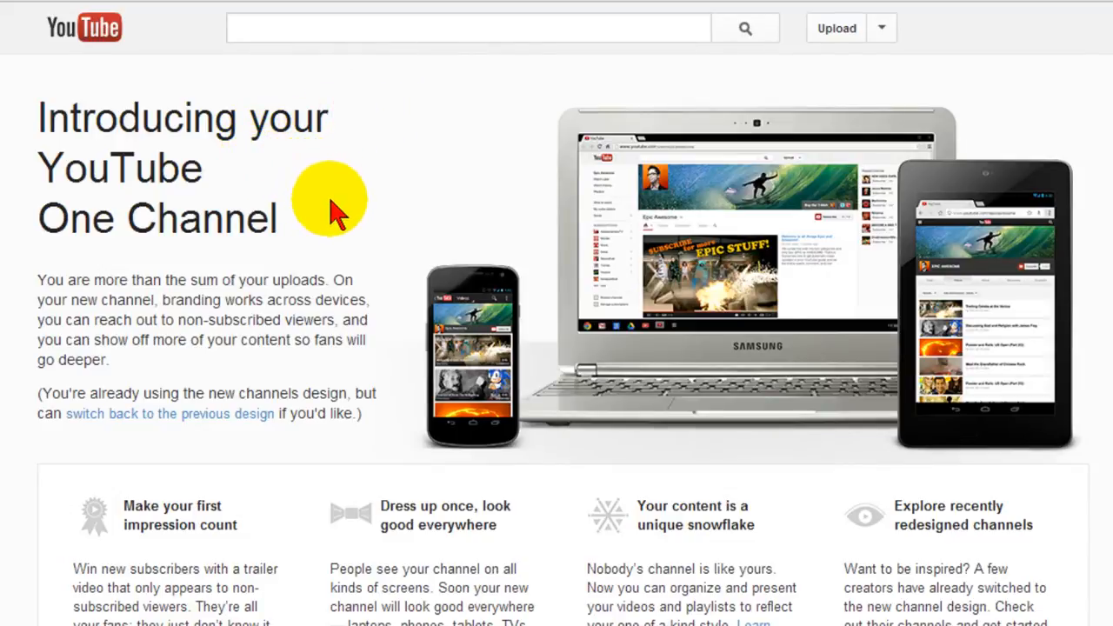
- Scroll the One Channel introduction down to the 'Dress up once, look good everywhere' section
{"action": "scroll", "scroll_direction": "down", "scroll_amount": 3}
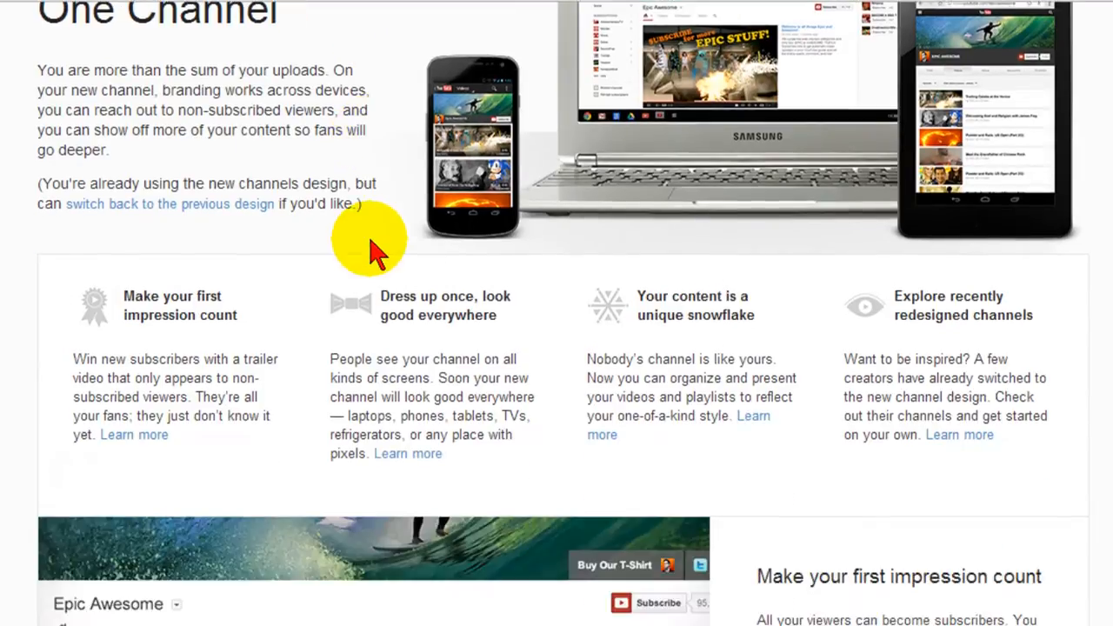
{"action": "scroll", "scroll_direction": "down", "scroll_amount": 3}
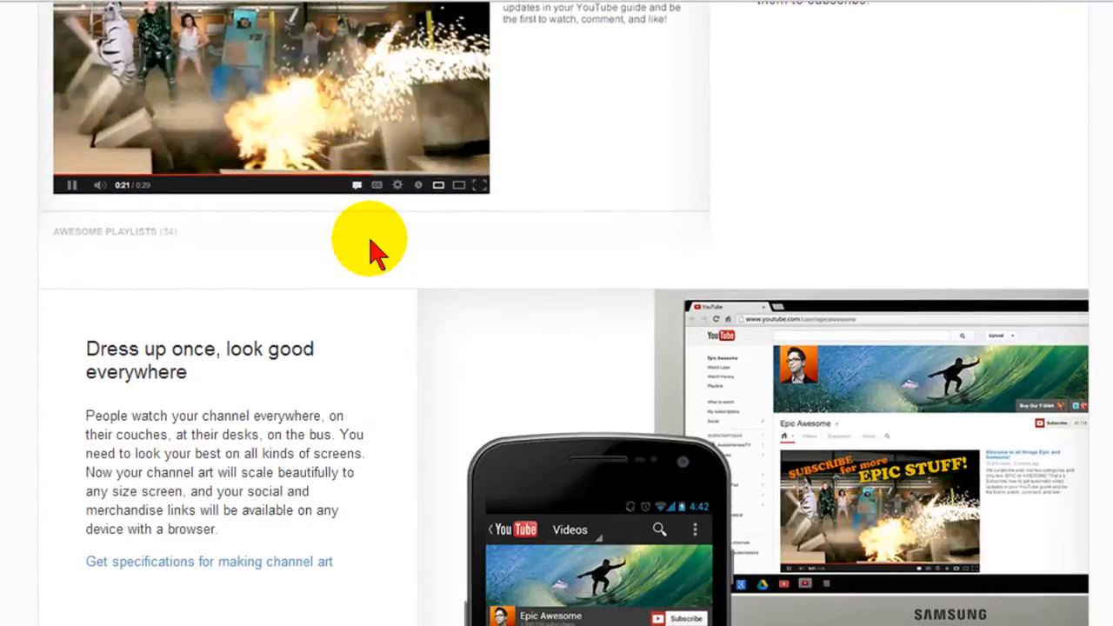
{"action": "scroll", "scroll_direction": "down", "scroll_amount": 3}
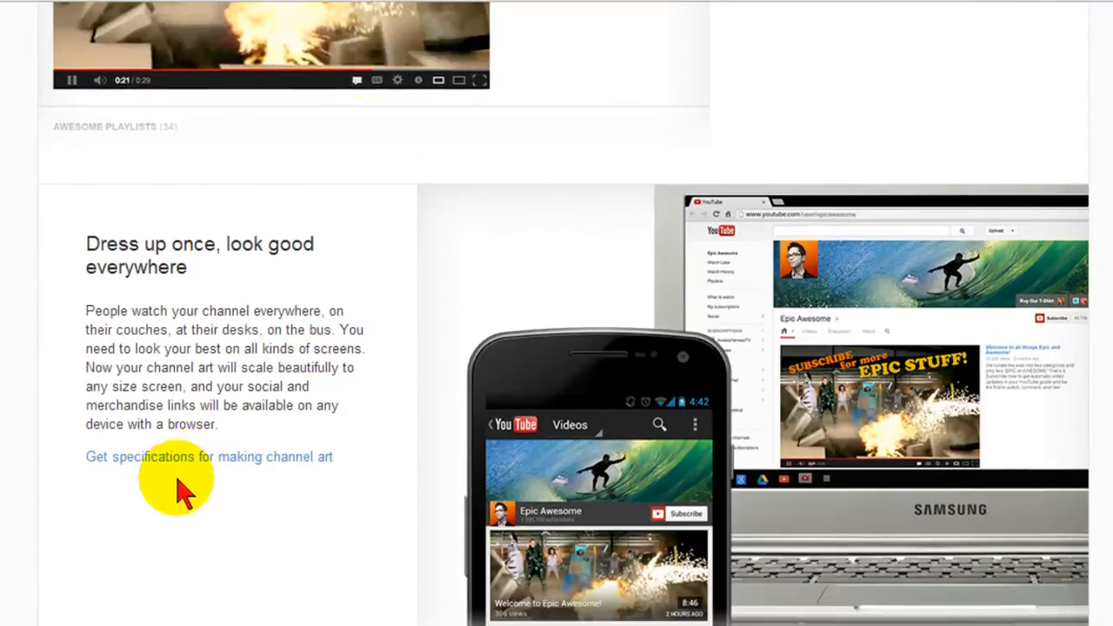
{"action": "mouse_move", "coordinate": [261, 483]}
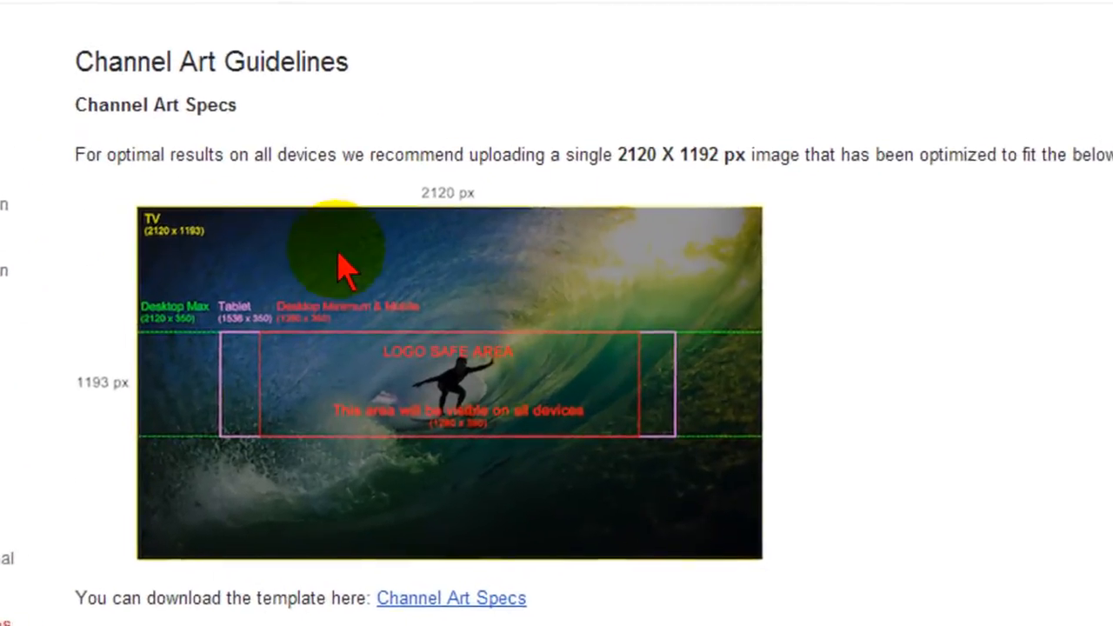
- Scroll the Channel Art Guidelines page to the 2120 x 1192 px template diagram
{"action": "scroll", "scroll_direction": "down", "scroll_amount": 3}
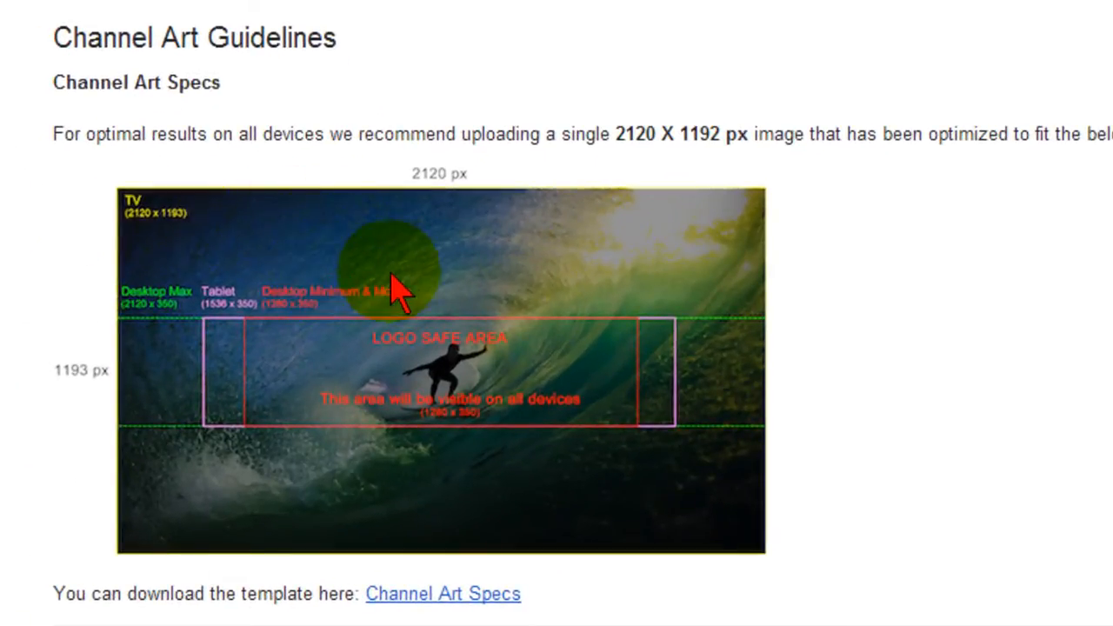
{"action": "mouse_move", "coordinate": [621, 369]}
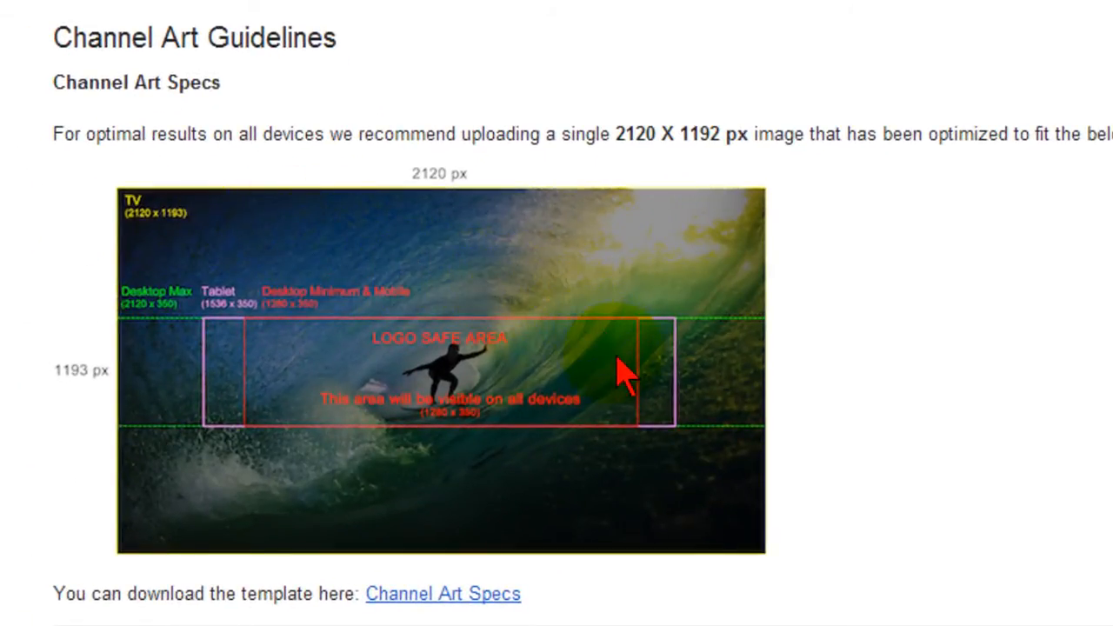
{"action": "mouse_move", "coordinate": [539, 282]}
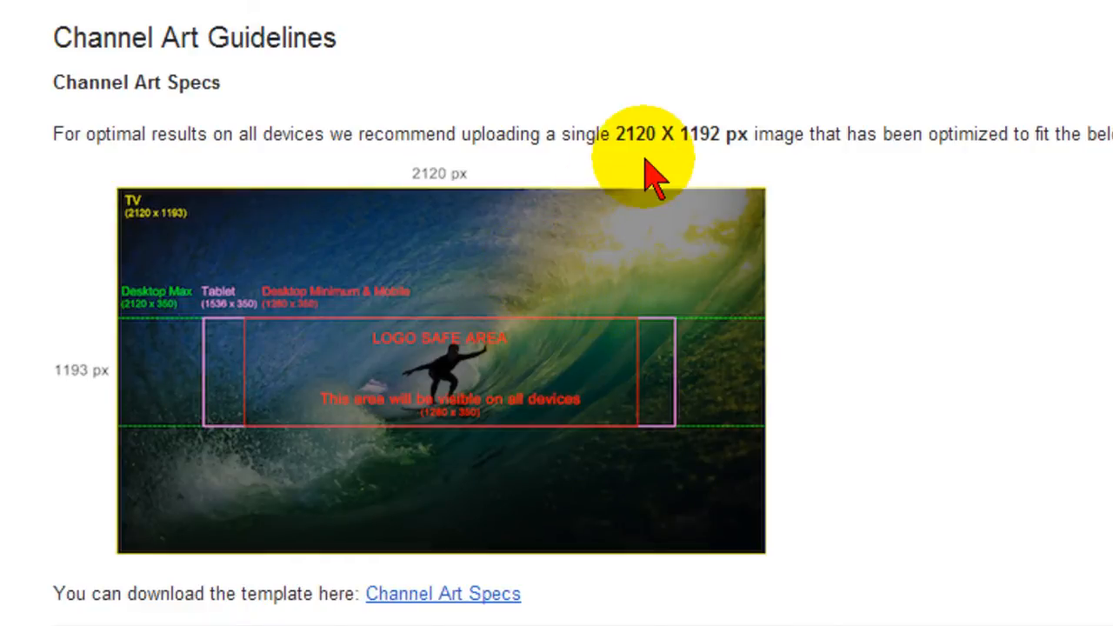
{"action": "mouse_move", "coordinate": [744, 179]}
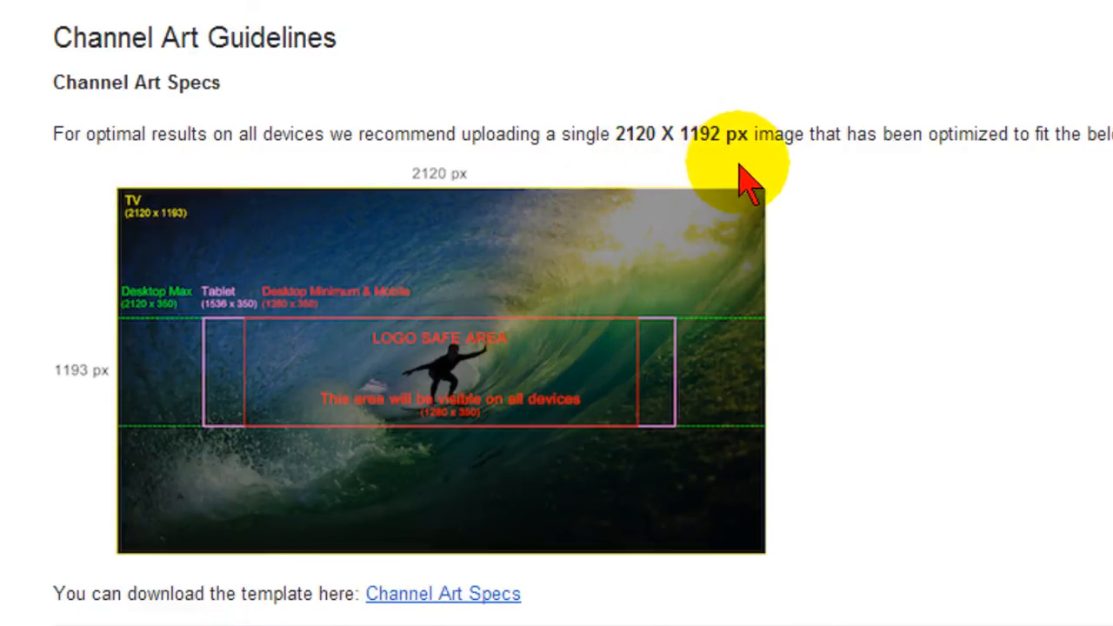
{"action": "mouse_move", "coordinate": [554, 252]}
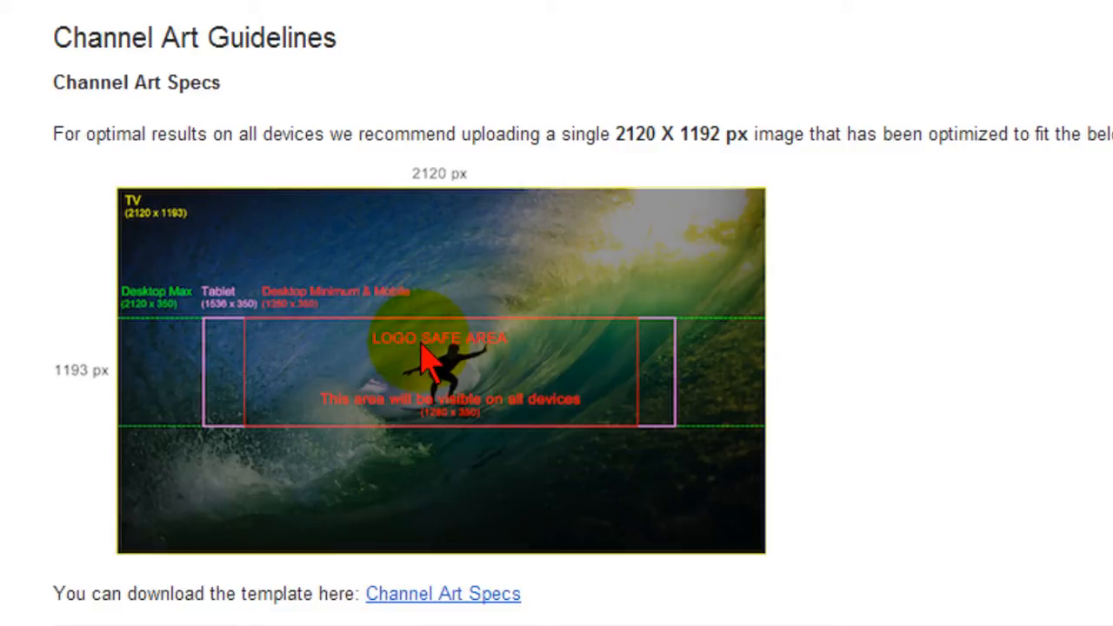
{"action": "mouse_move", "coordinate": [192, 339]}
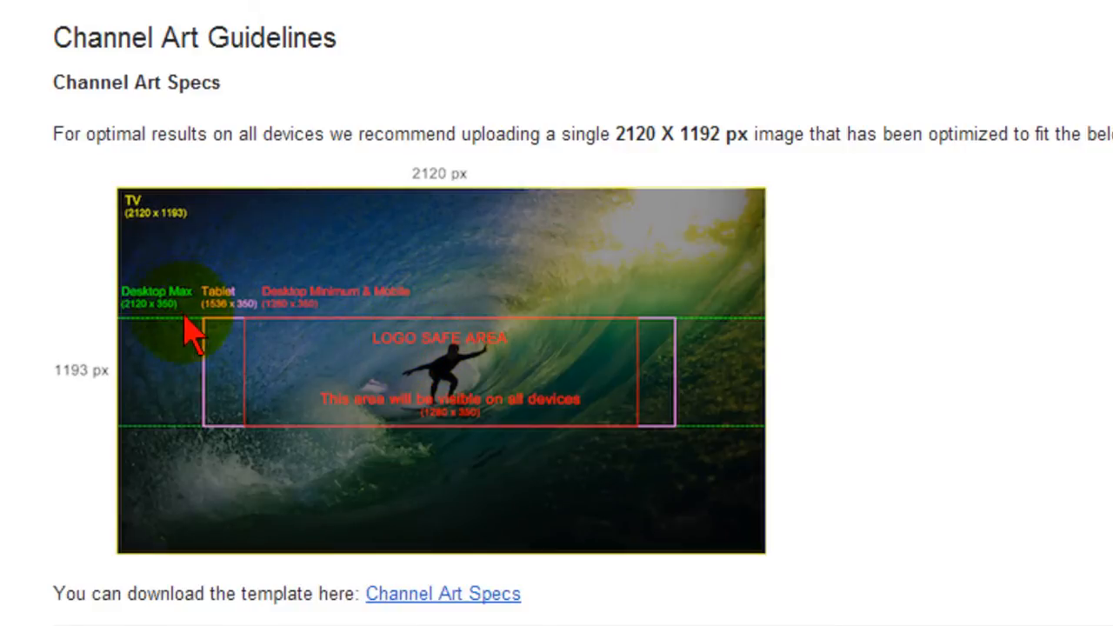
{"action": "mouse_move", "coordinate": [915, 473]}
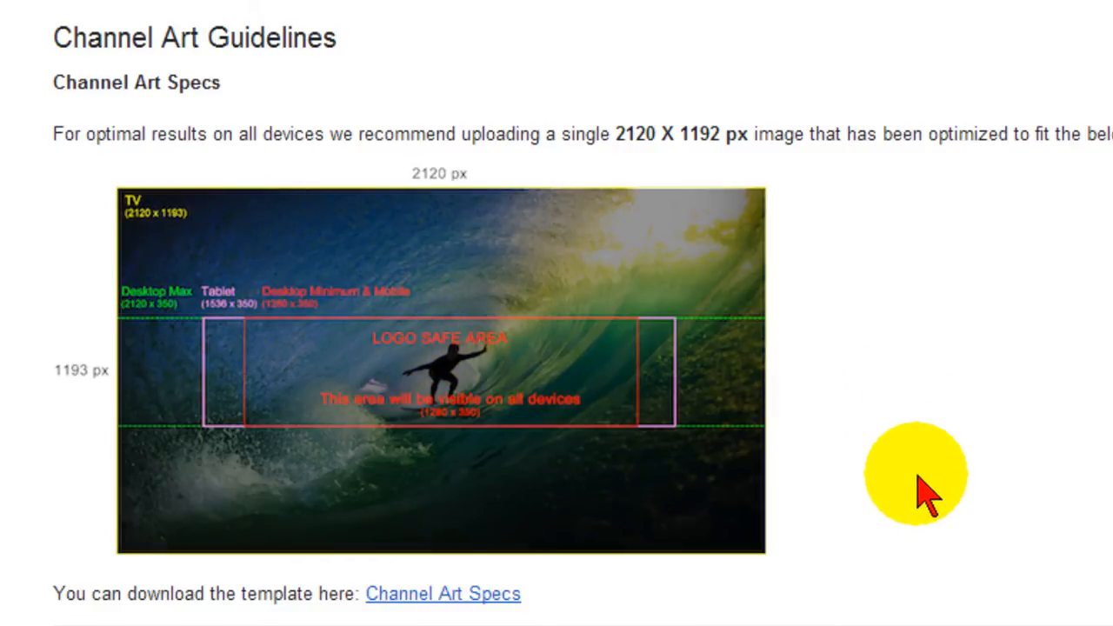
{"action": "mouse_move", "coordinate": [465, 595]}
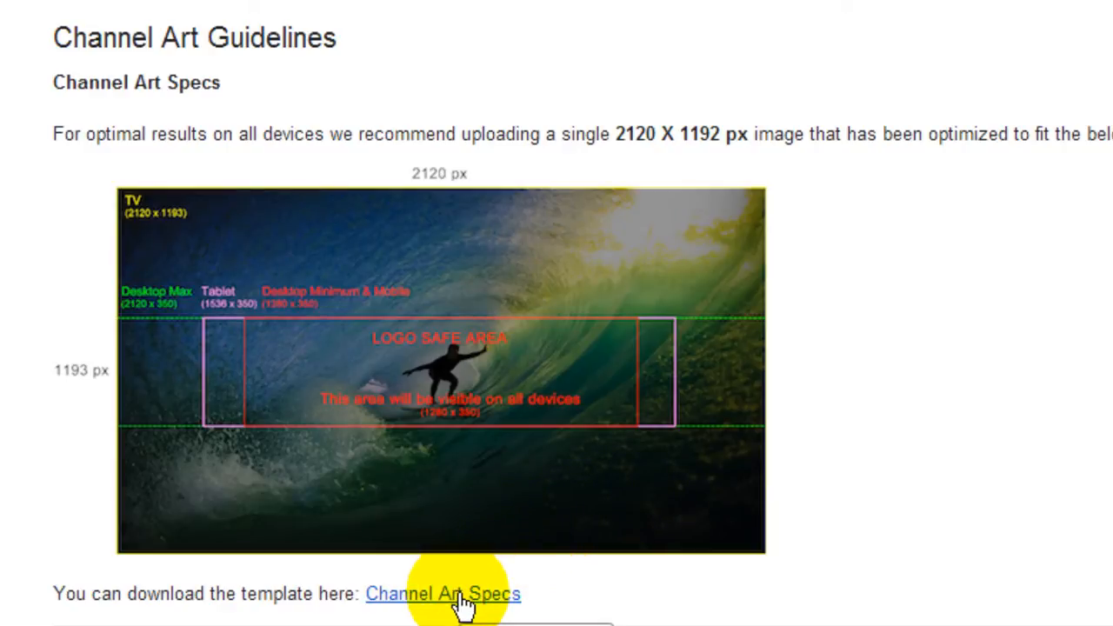
{"action": "mouse_move", "coordinate": [681, 511]}
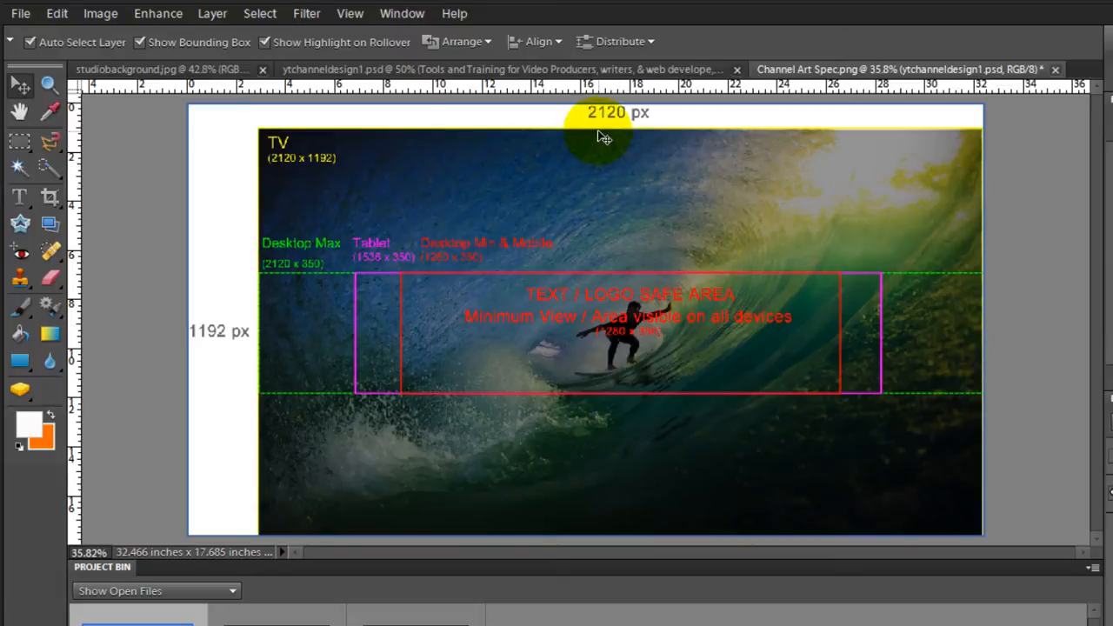
{"action": "mouse_move", "coordinate": [228, 347]}
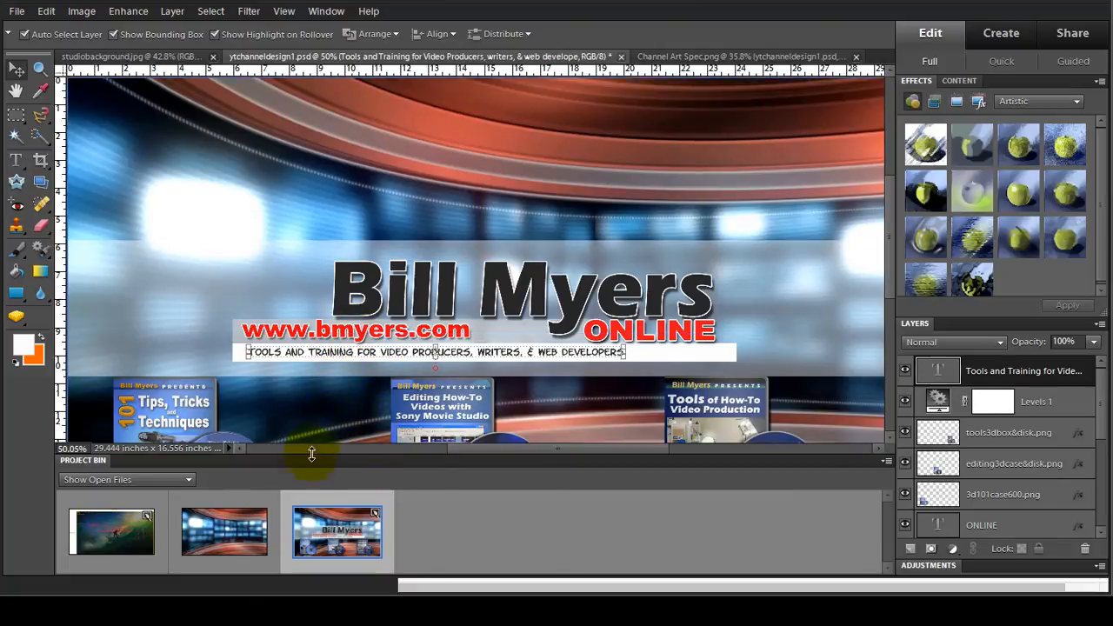
{"action": "mouse_move", "coordinate": [337, 530]}
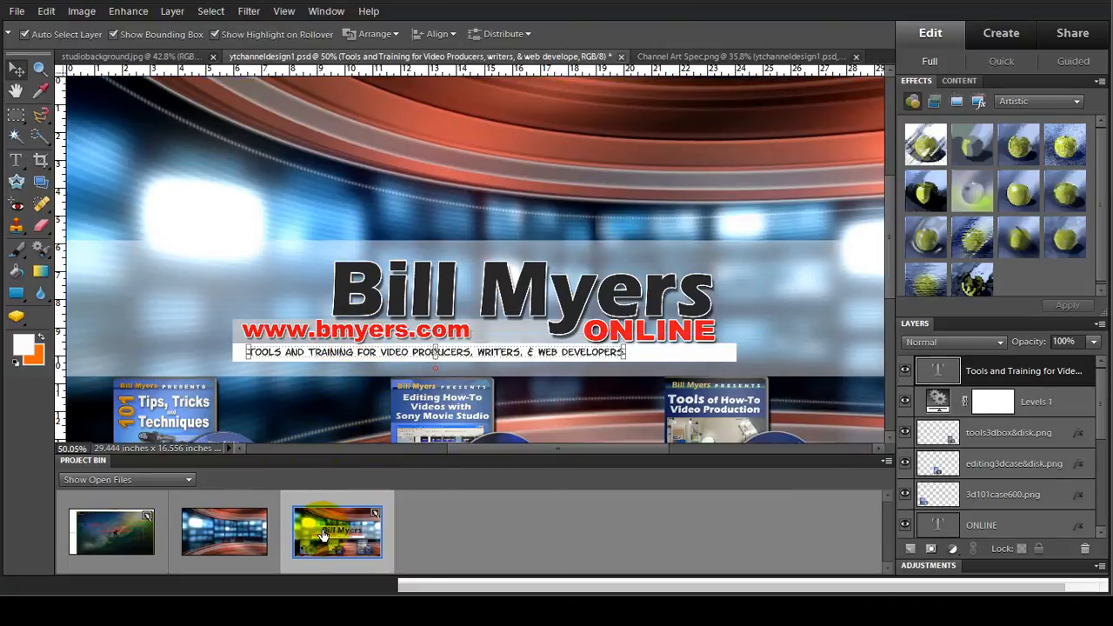
{"action": "mouse_move", "coordinate": [224, 531]}
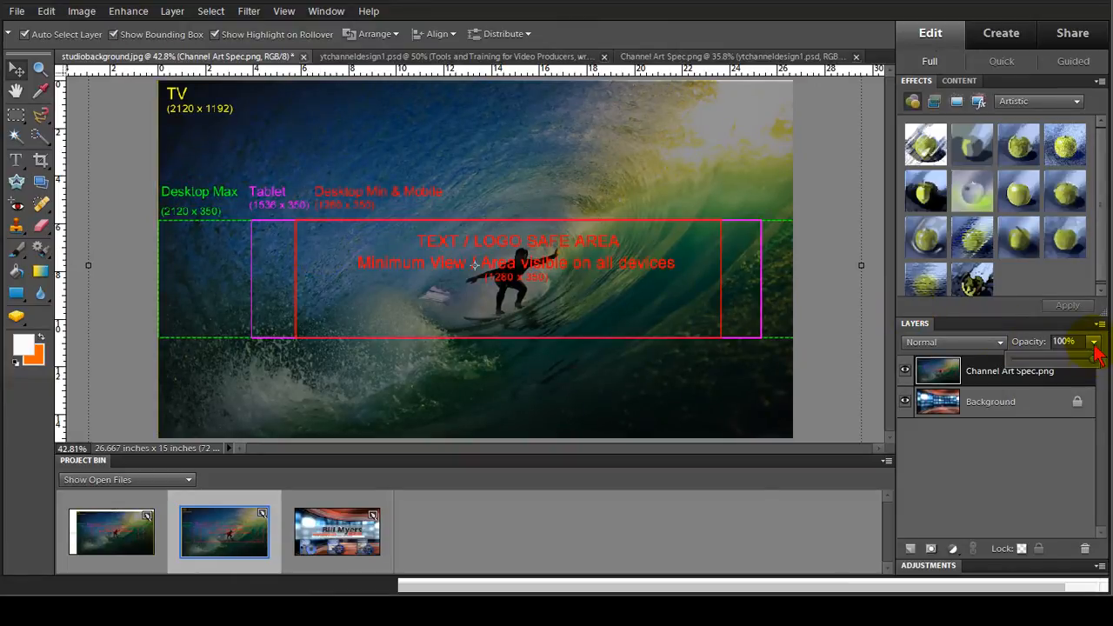
- Lower the Channel Art Spec.png template layer's opacity to 36%
{"action": "left_click_drag", "start_coordinate": [1091, 356], "coordinate": [1043, 356]}
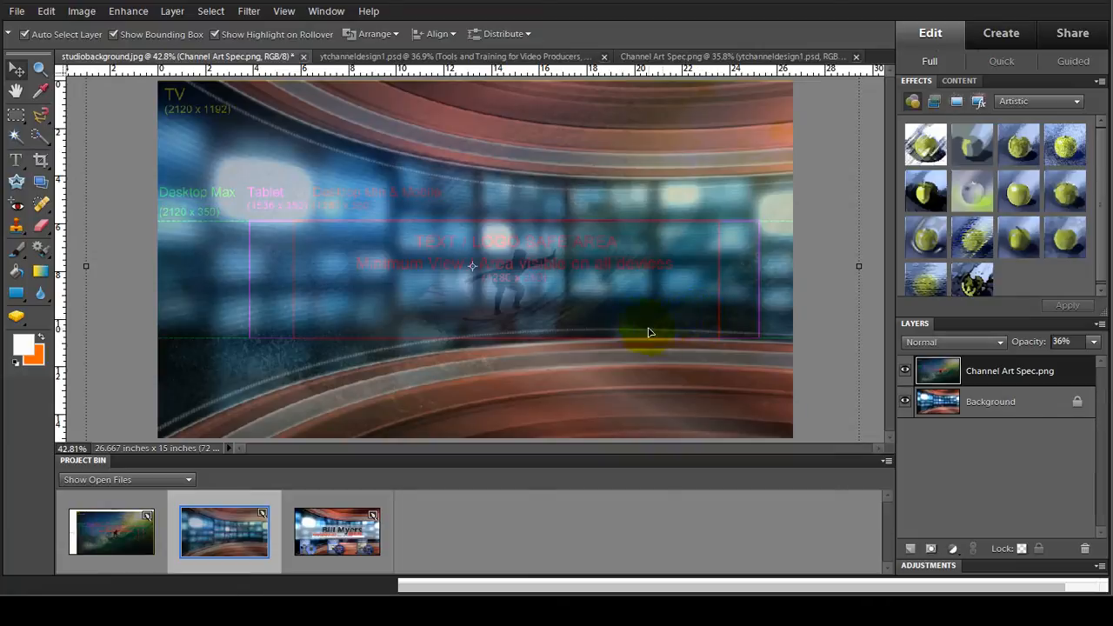
{"action": "mouse_move", "coordinate": [678, 333]}
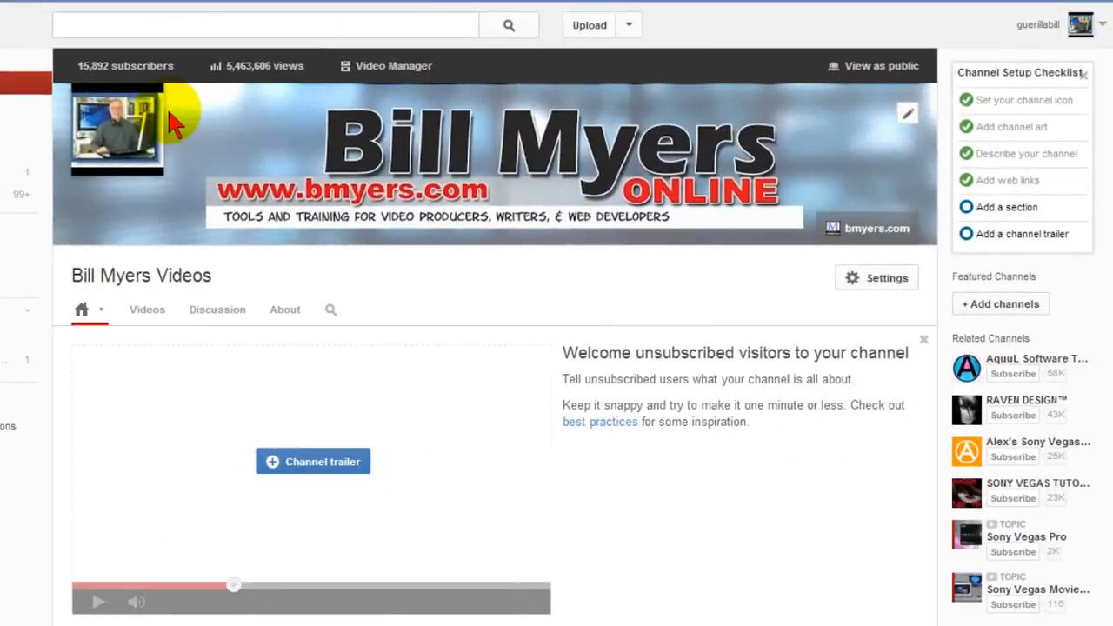
{"action": "mouse_move", "coordinate": [448, 291]}
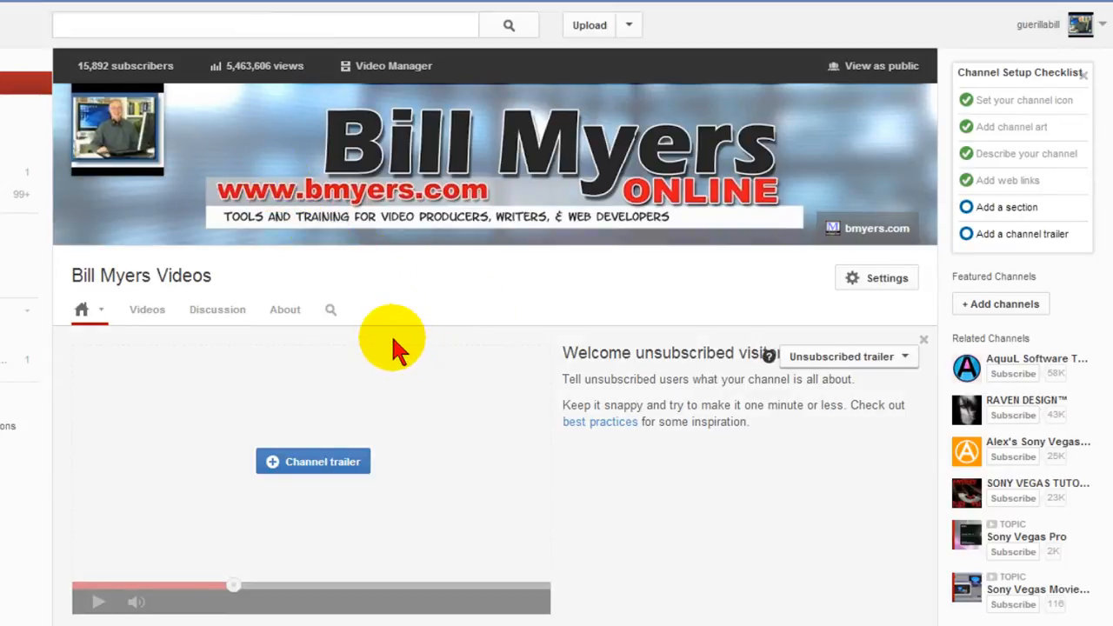
{"action": "mouse_move", "coordinate": [469, 425]}
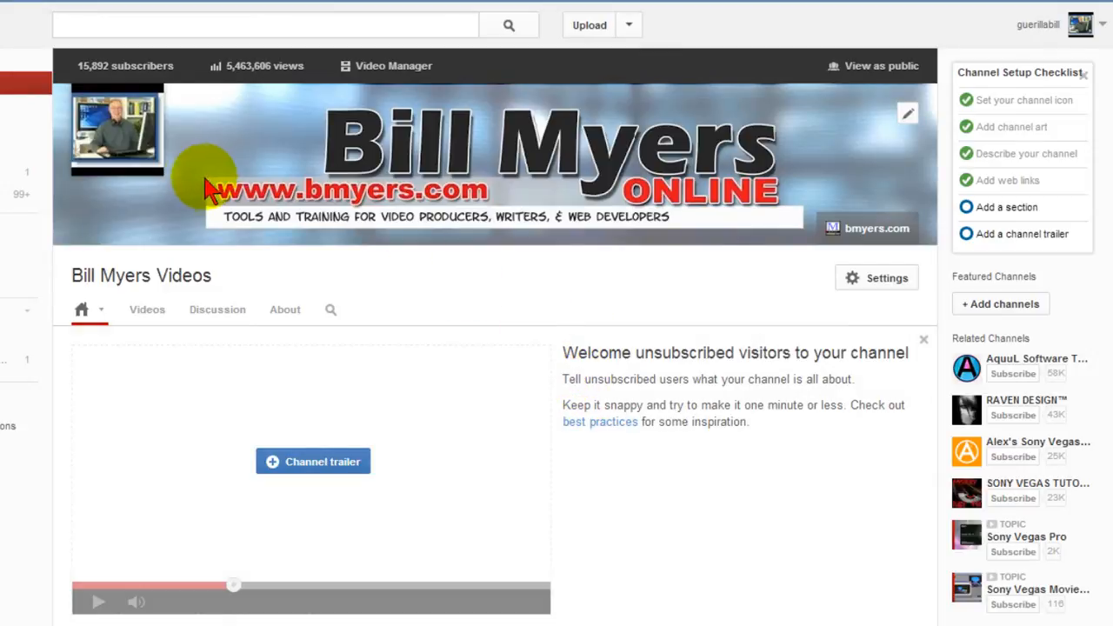
{"action": "mouse_move", "coordinate": [860, 187]}
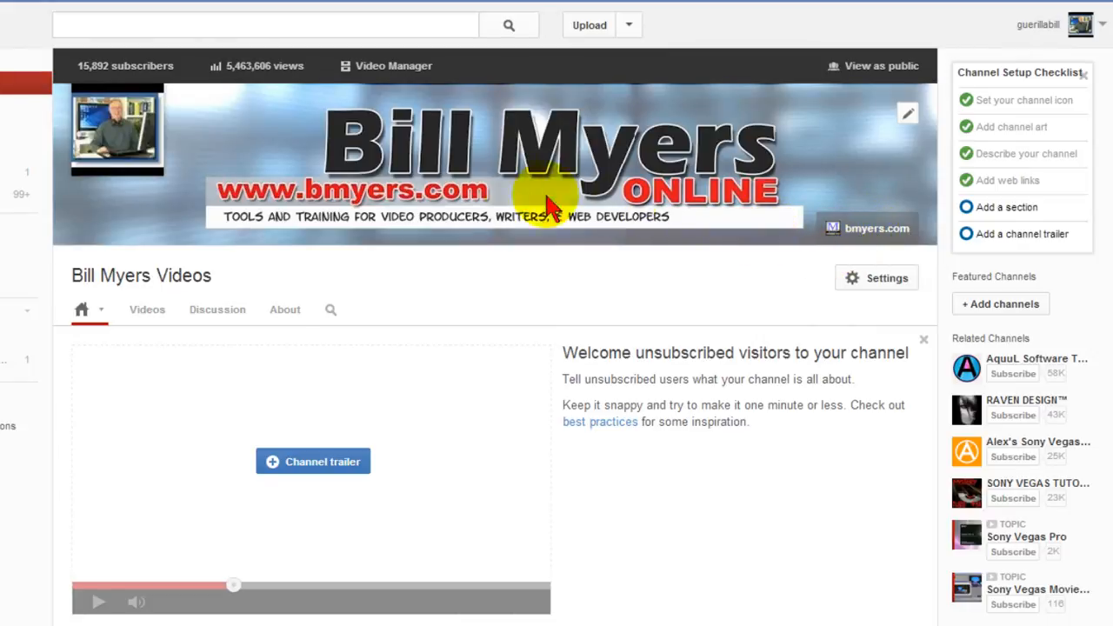
{"action": "mouse_move", "coordinate": [322, 156]}
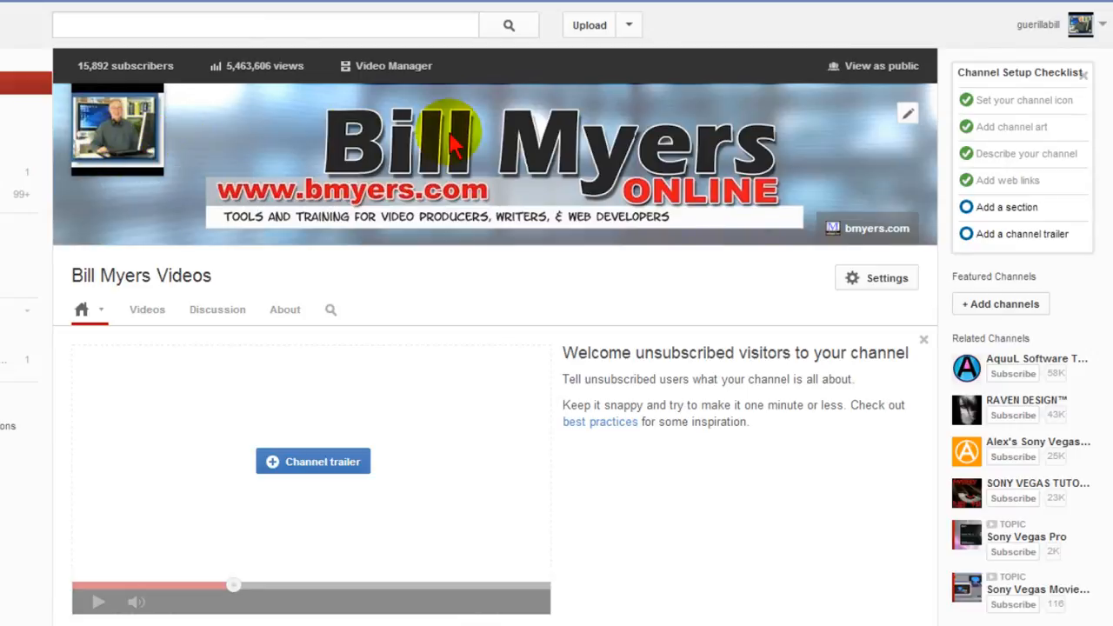
{"action": "mouse_move", "coordinate": [939, 235]}
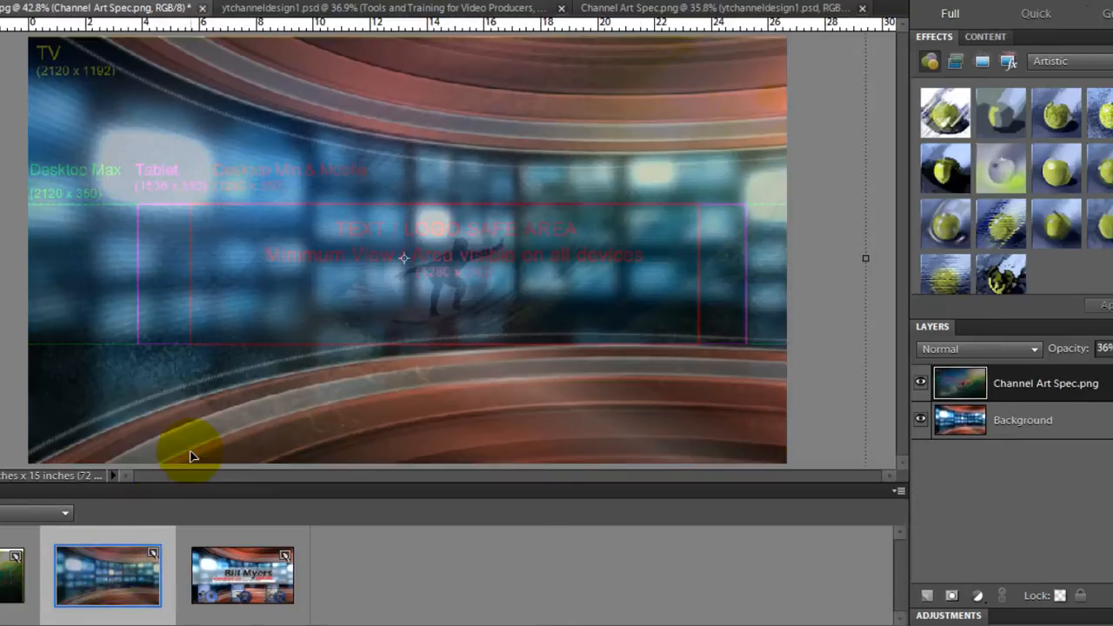
{"action": "mouse_move", "coordinate": [265, 278]}
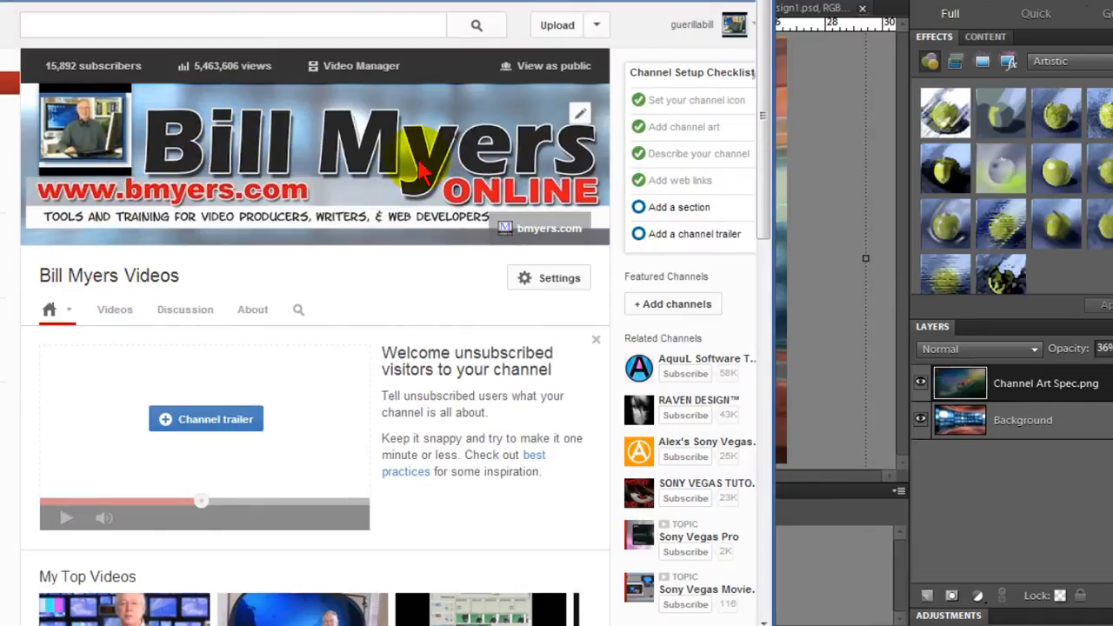
{"action": "mouse_move", "coordinate": [638, 180]}
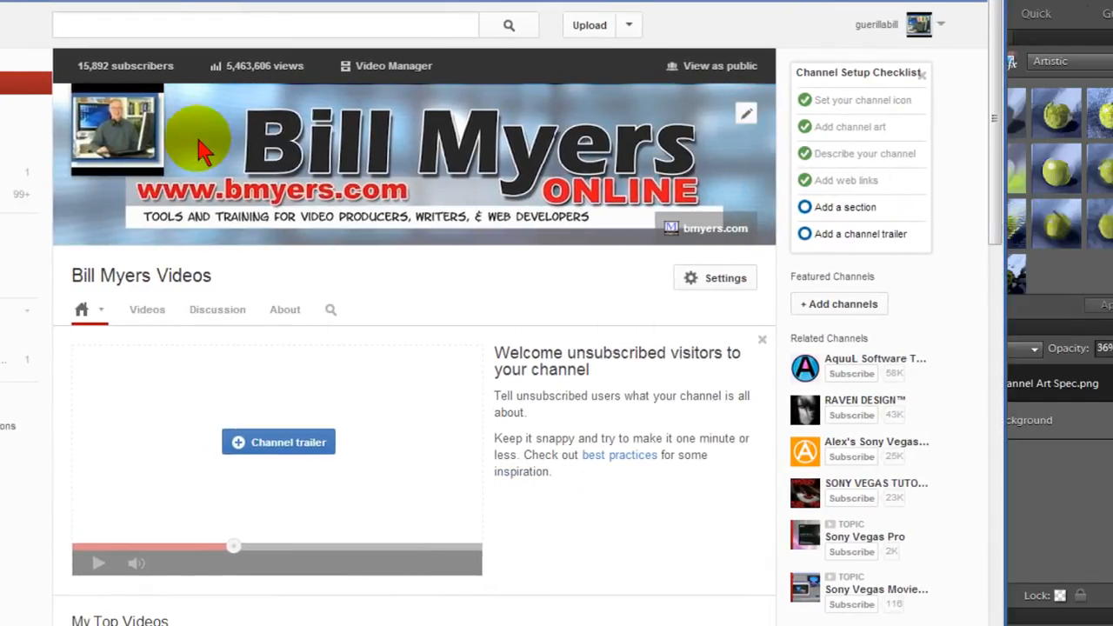
{"action": "mouse_move", "coordinate": [1007, 195]}
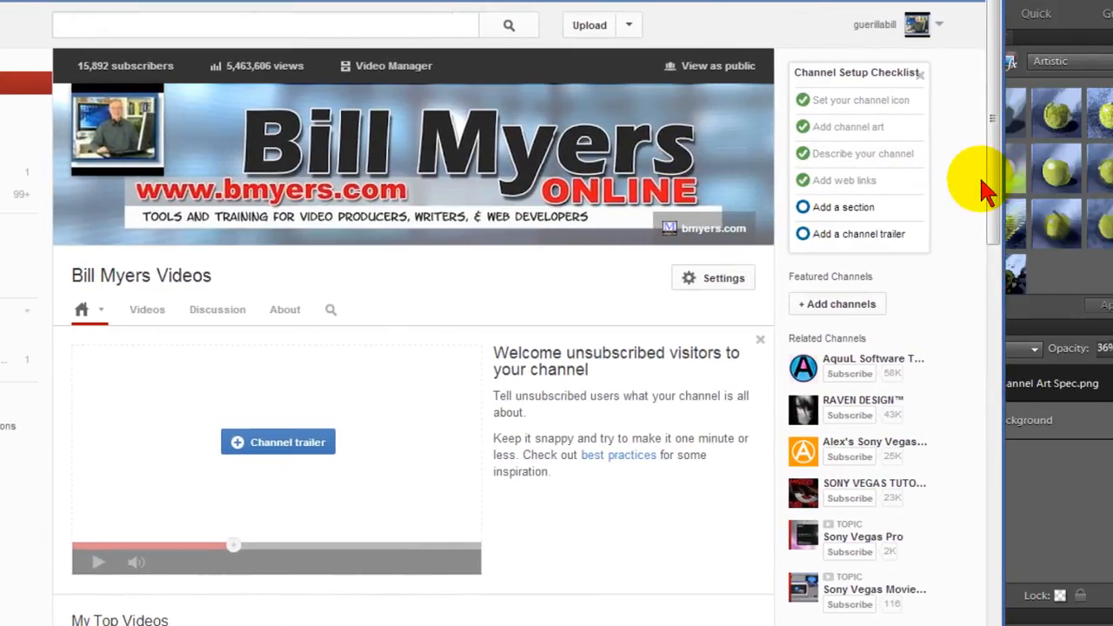
{"action": "mouse_move", "coordinate": [410, 25]}
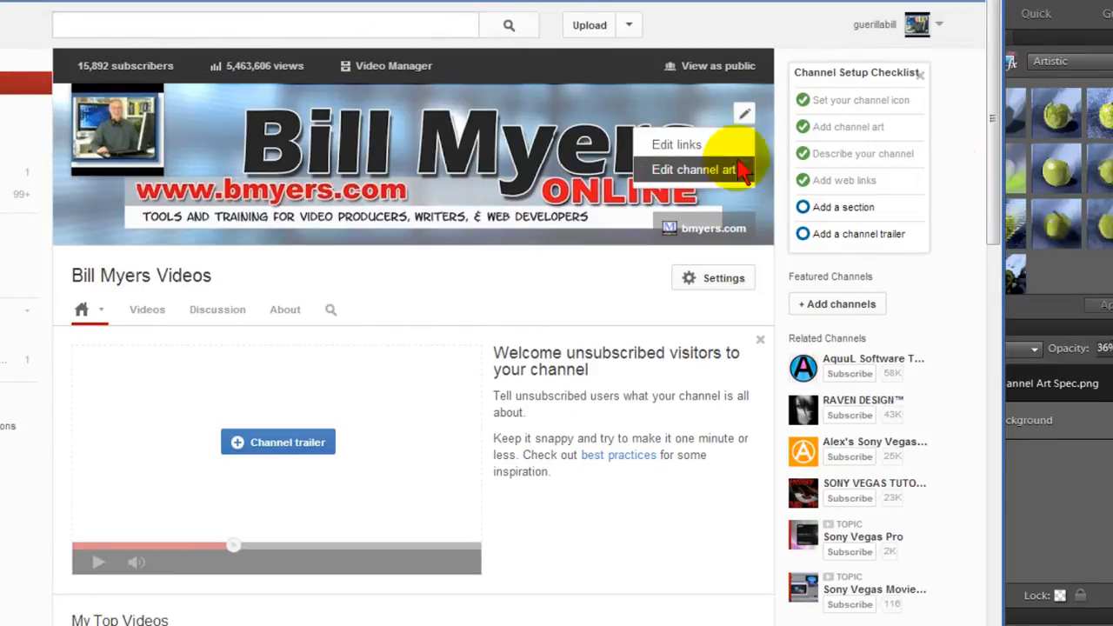
- Open the Channel art upload dialog from the header's edit options
{"action": "left_click", "coordinate": [692, 169]}
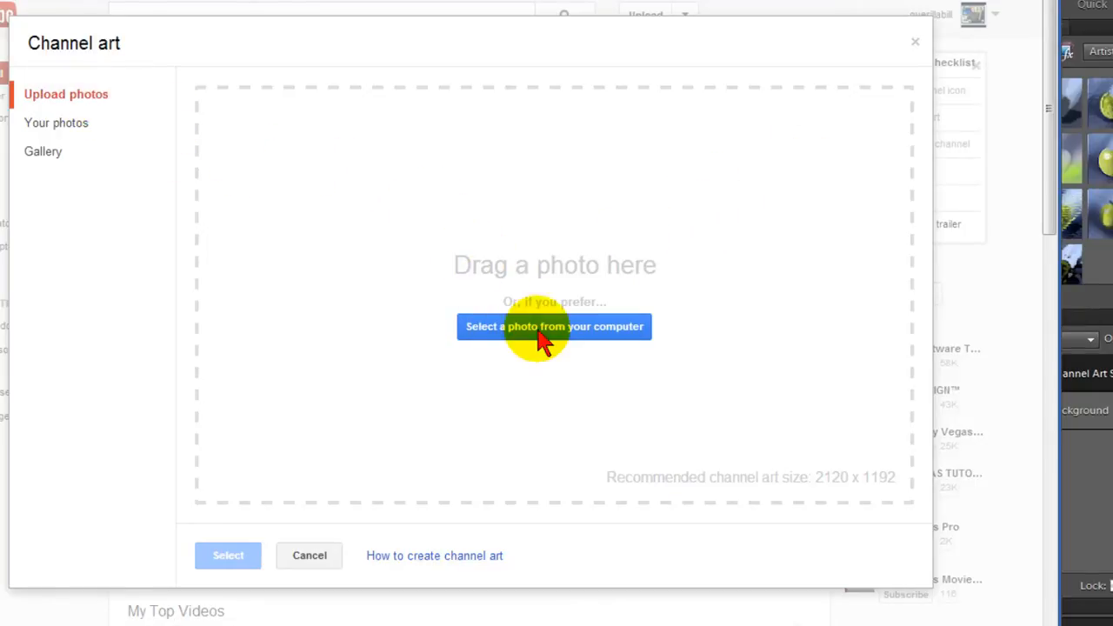
- Upload ytchanneldesign2.jpg from the computer to see the desktop, TV and mobile preview
{"action": "left_click", "coordinate": [554, 326]}
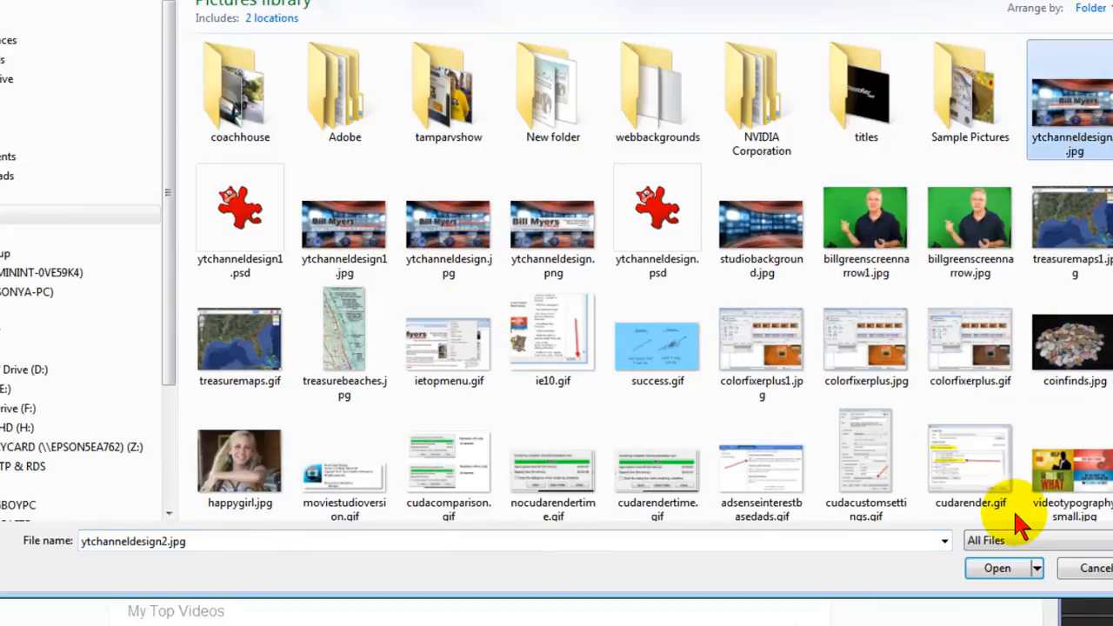
{"action": "left_click", "coordinate": [997, 567]}
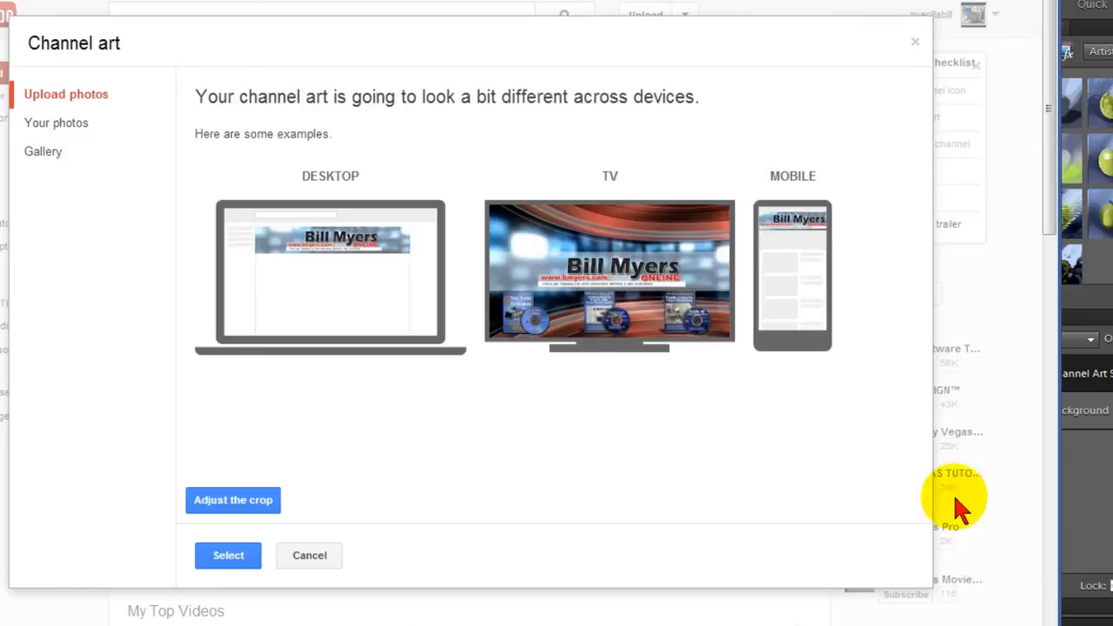
{"action": "mouse_move", "coordinate": [417, 252]}
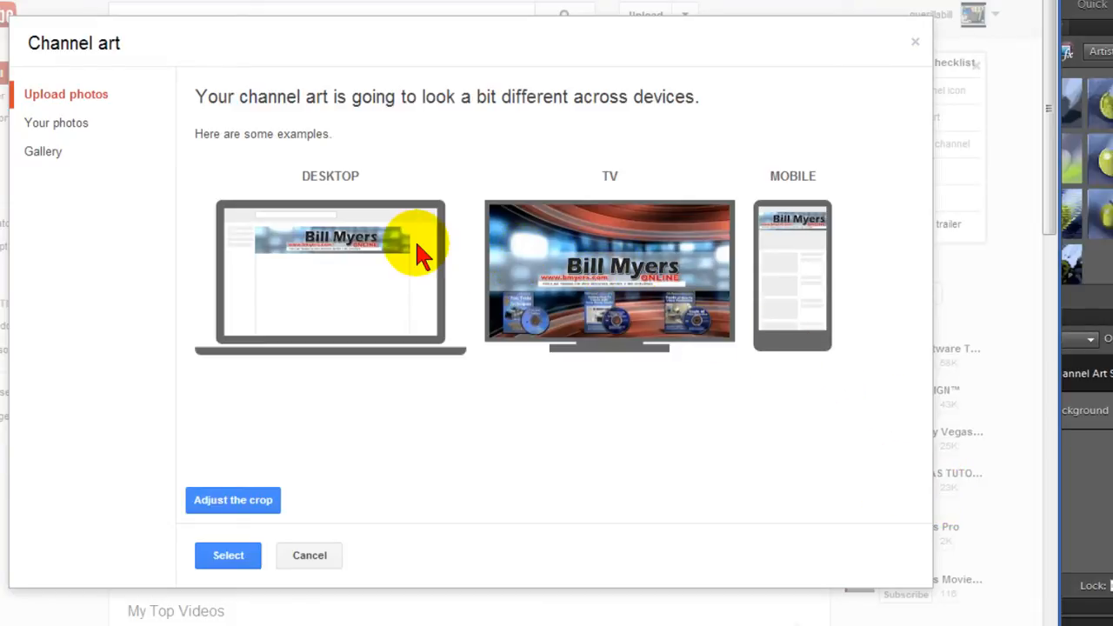
{"action": "mouse_move", "coordinate": [361, 276]}
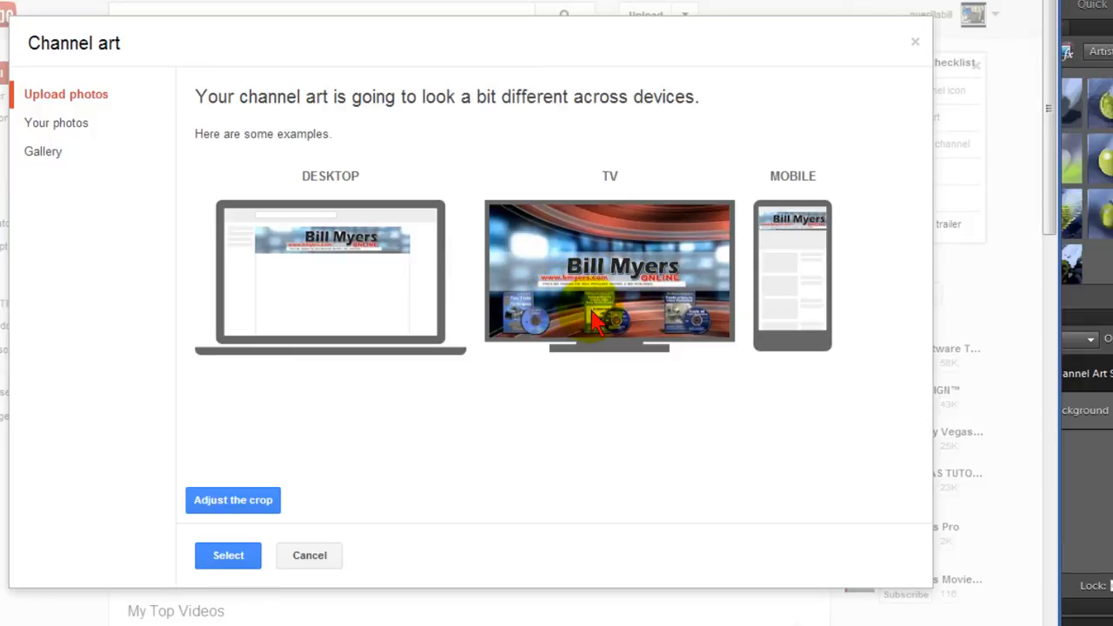
{"action": "mouse_move", "coordinate": [795, 257]}
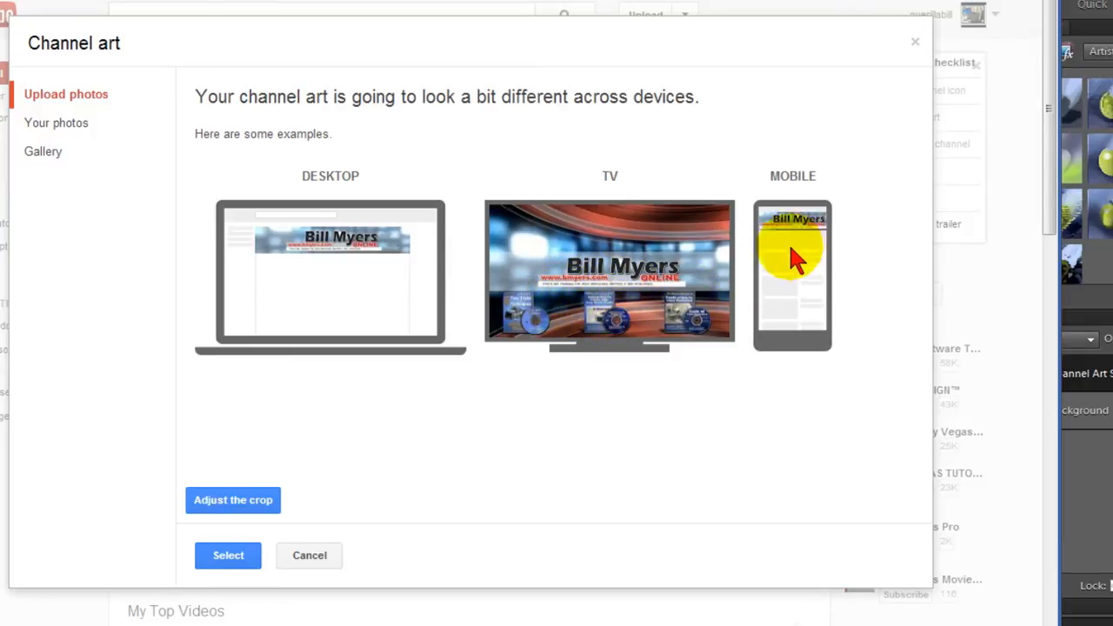
{"action": "mouse_move", "coordinate": [795, 287]}
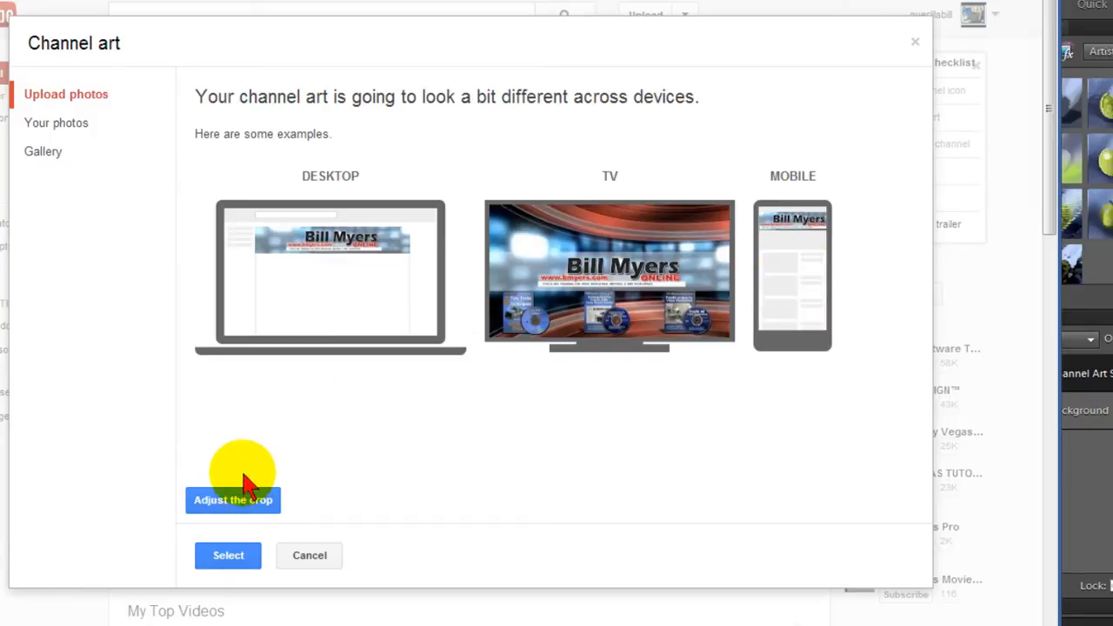
{"action": "left_click", "coordinate": [233, 500]}
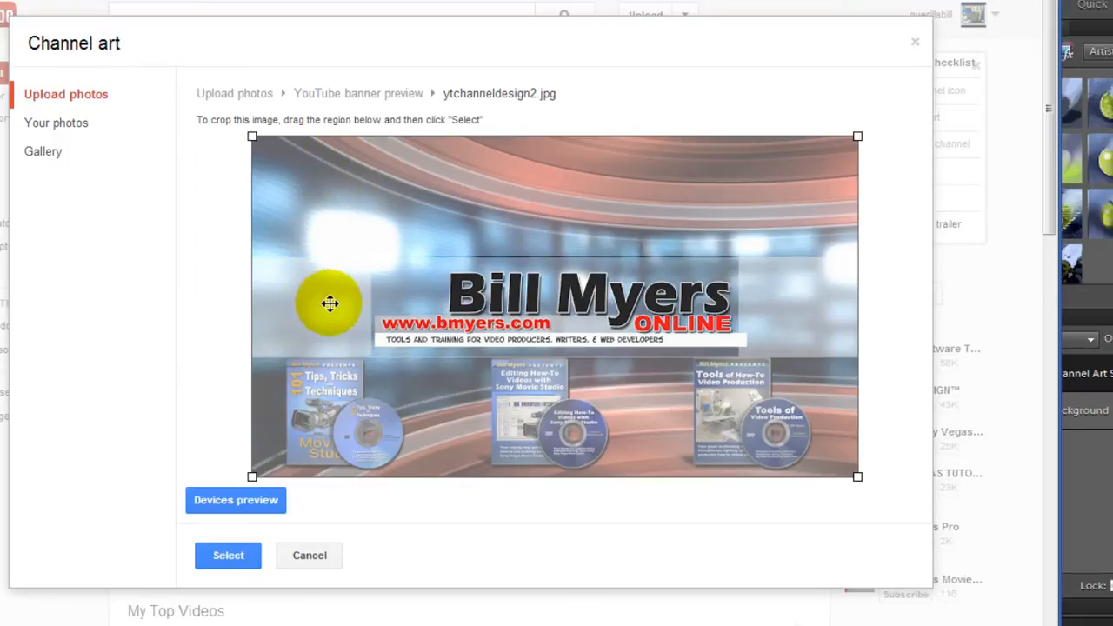
{"action": "left_click", "coordinate": [236, 500]}
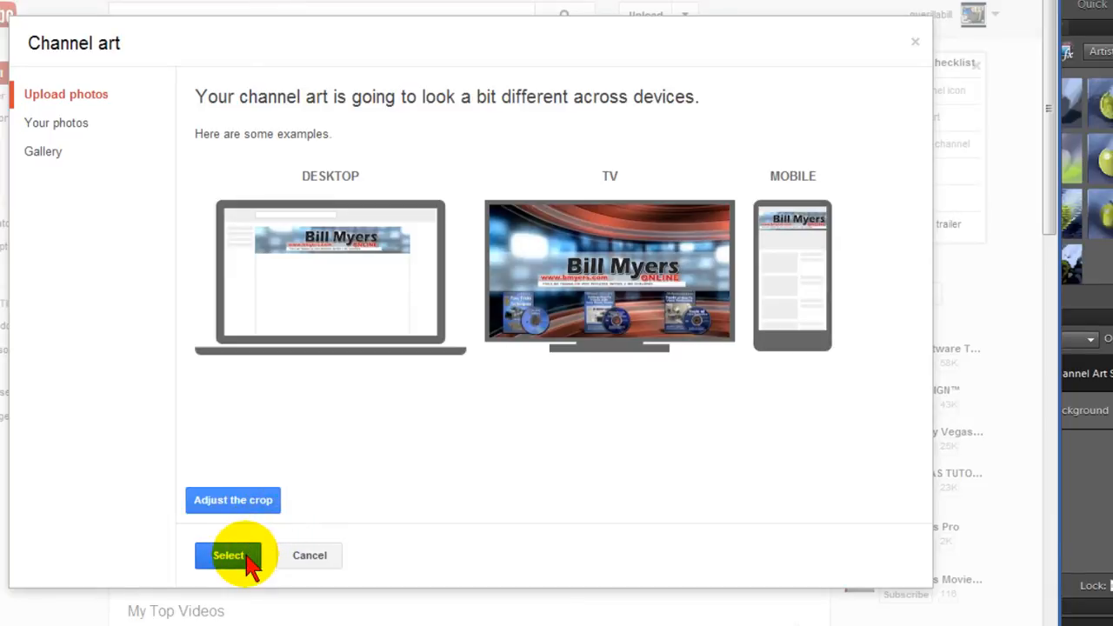
{"action": "mouse_move", "coordinate": [310, 554]}
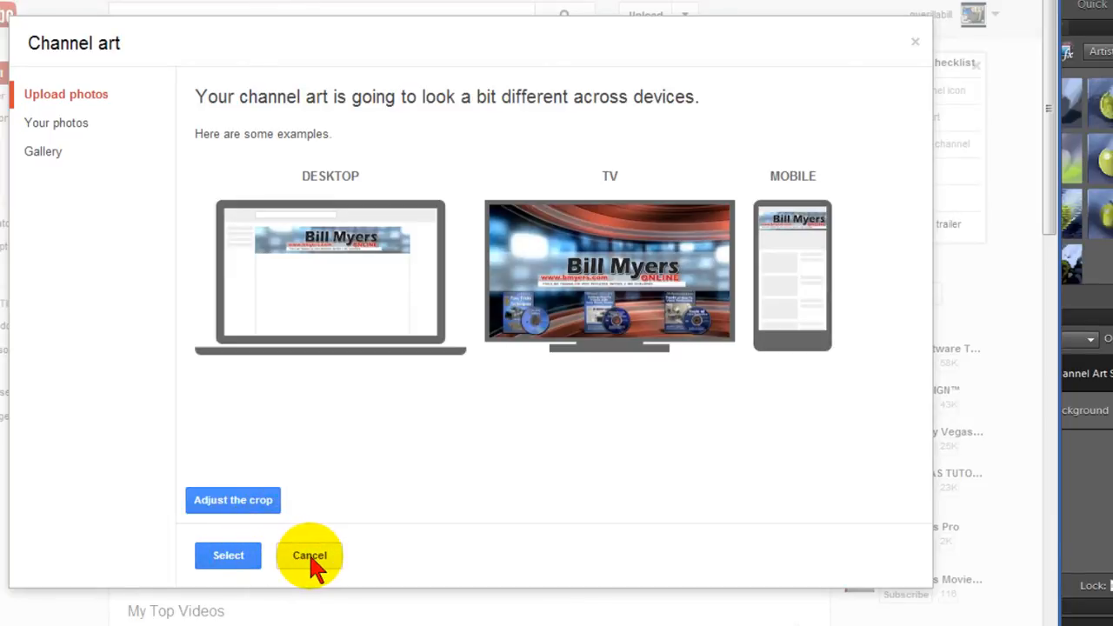
{"action": "left_click", "coordinate": [309, 554]}
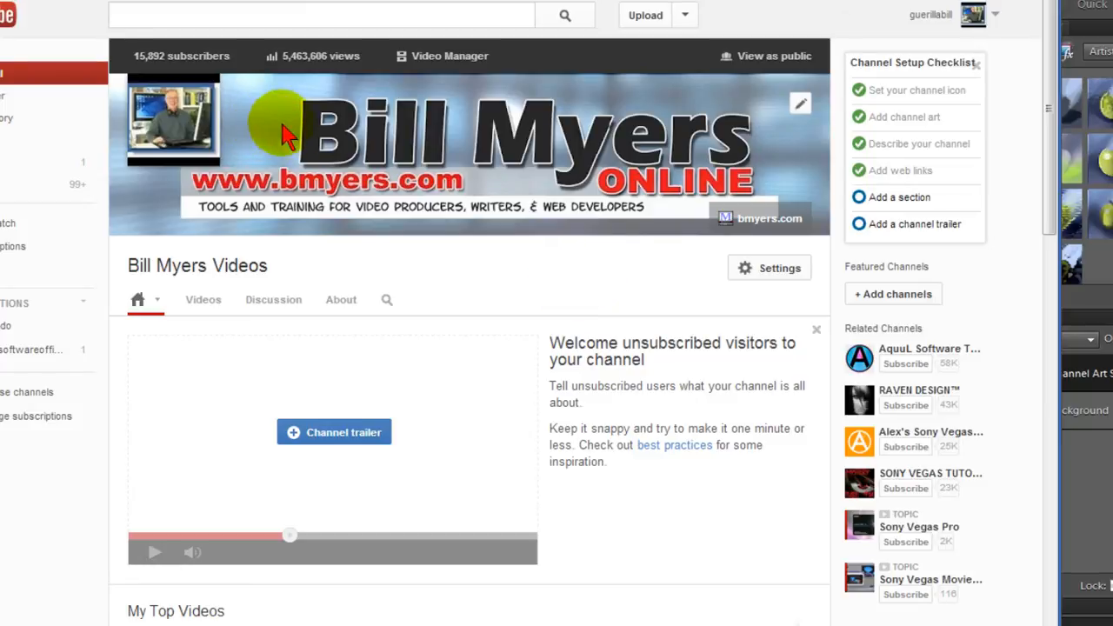
{"action": "mouse_move", "coordinate": [798, 113]}
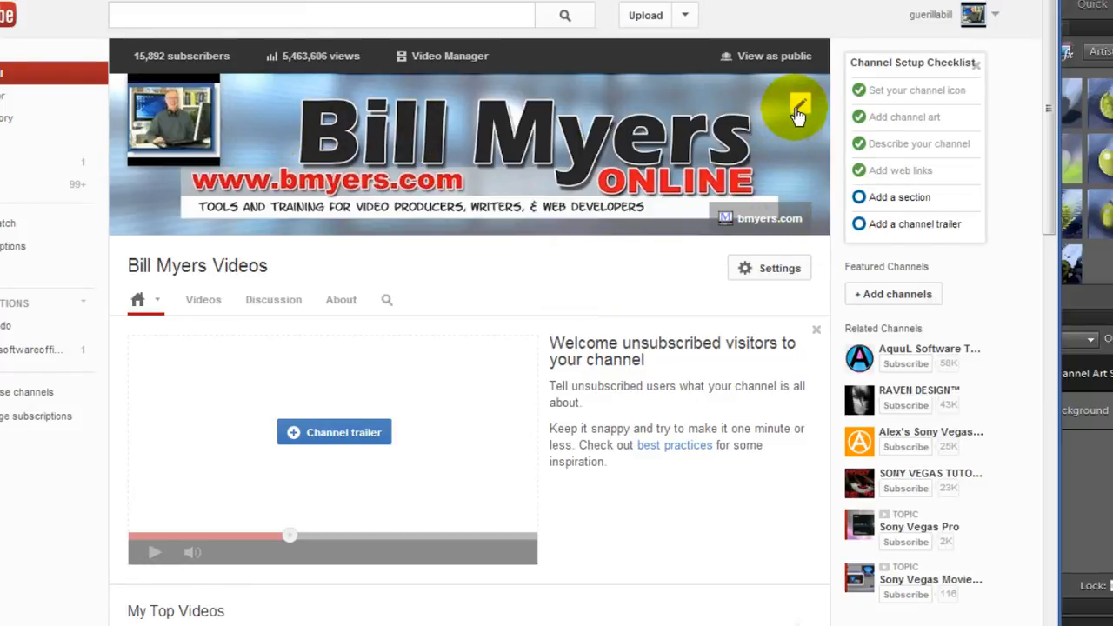
- Upload ytchanneldesign.png through Edit channel art and confirm it as the Bill Myers Online banner
{"action": "left_click", "coordinate": [797, 109]}
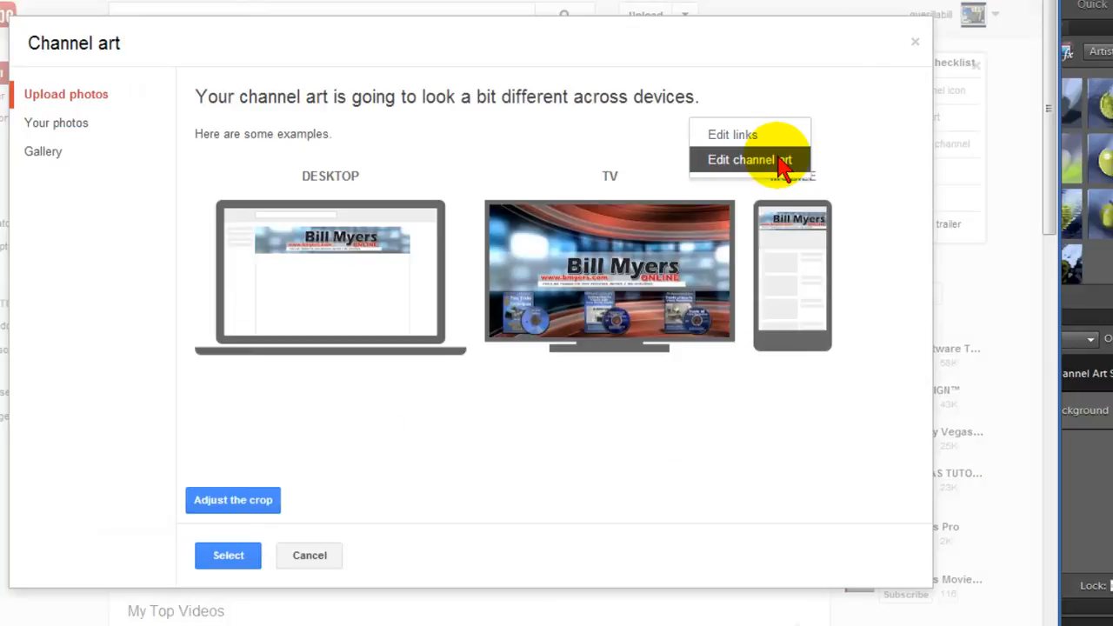
{"action": "left_click", "coordinate": [66, 94]}
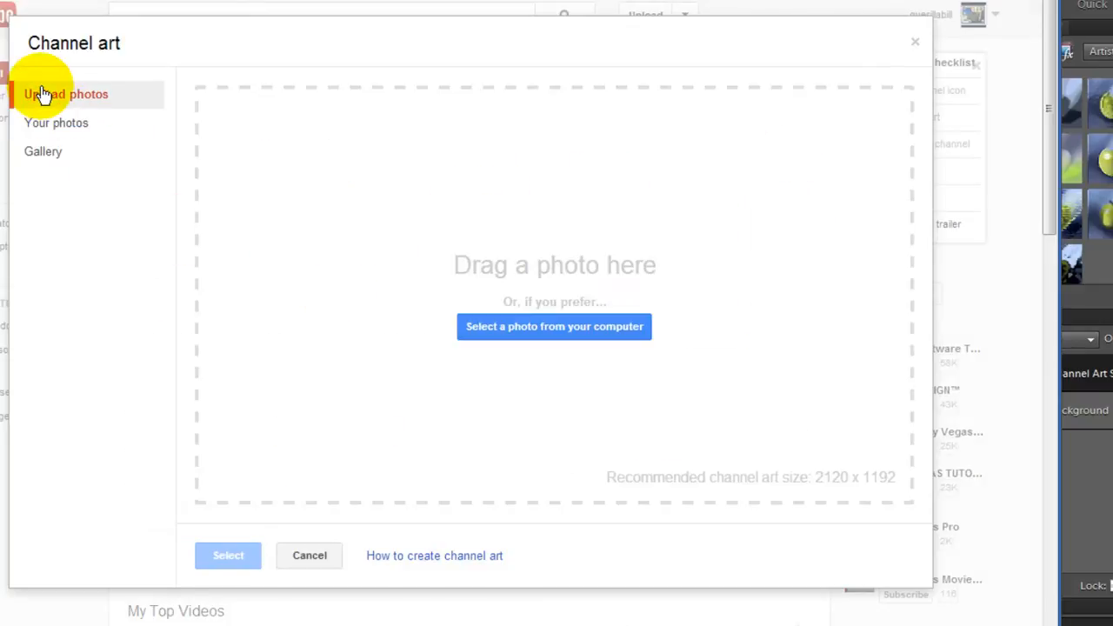
{"action": "left_click", "coordinate": [553, 326]}
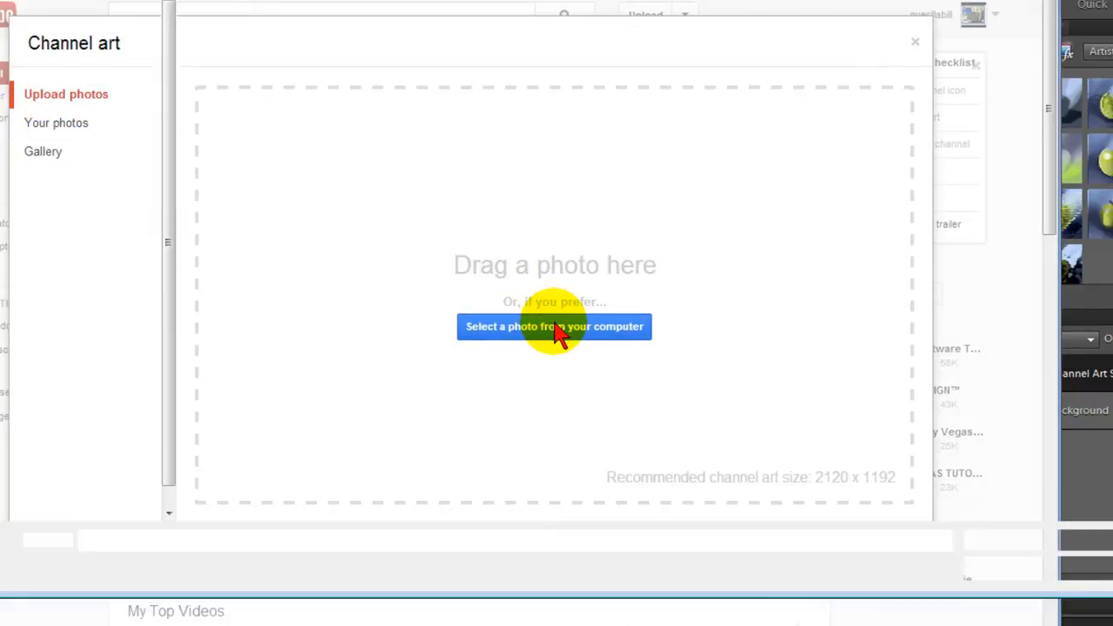
{"action": "left_click", "coordinate": [554, 326]}
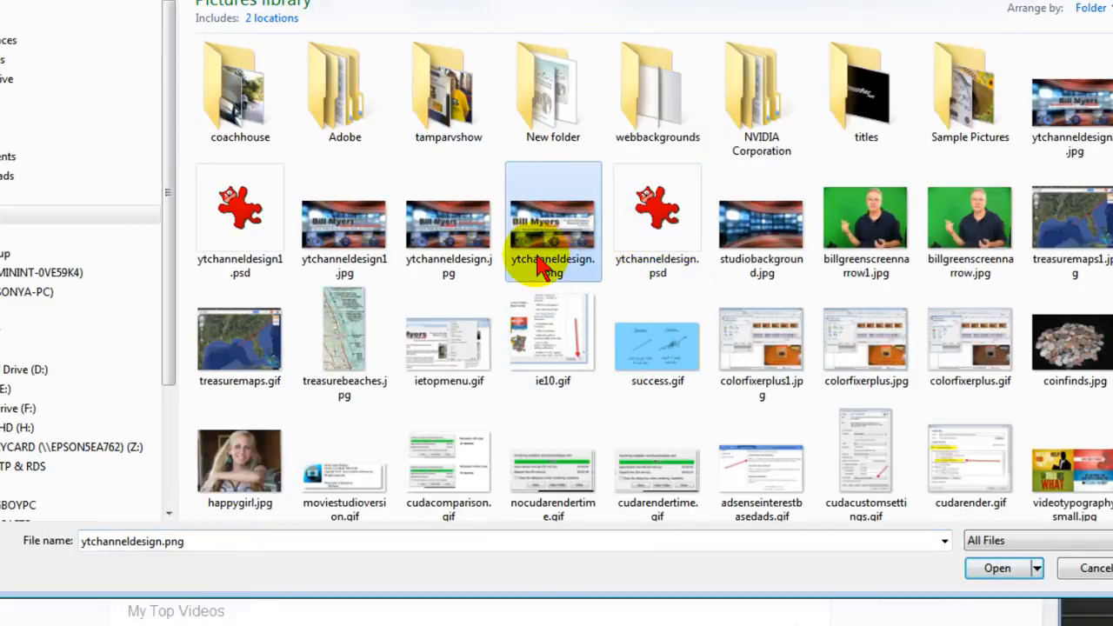
{"action": "left_click", "coordinate": [997, 568]}
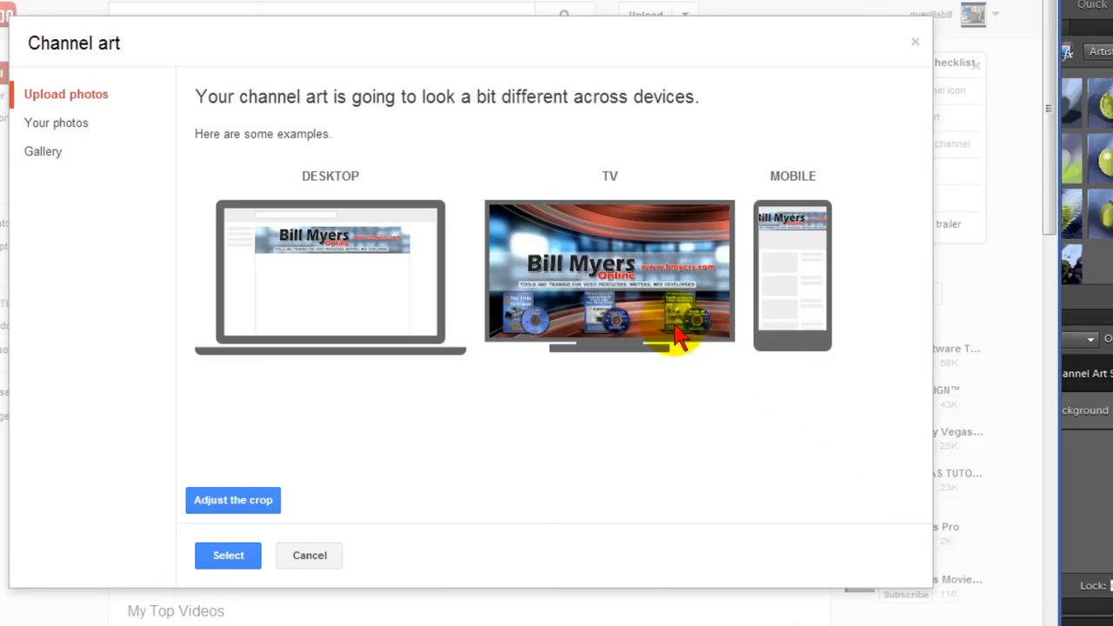
{"action": "left_click", "coordinate": [227, 554]}
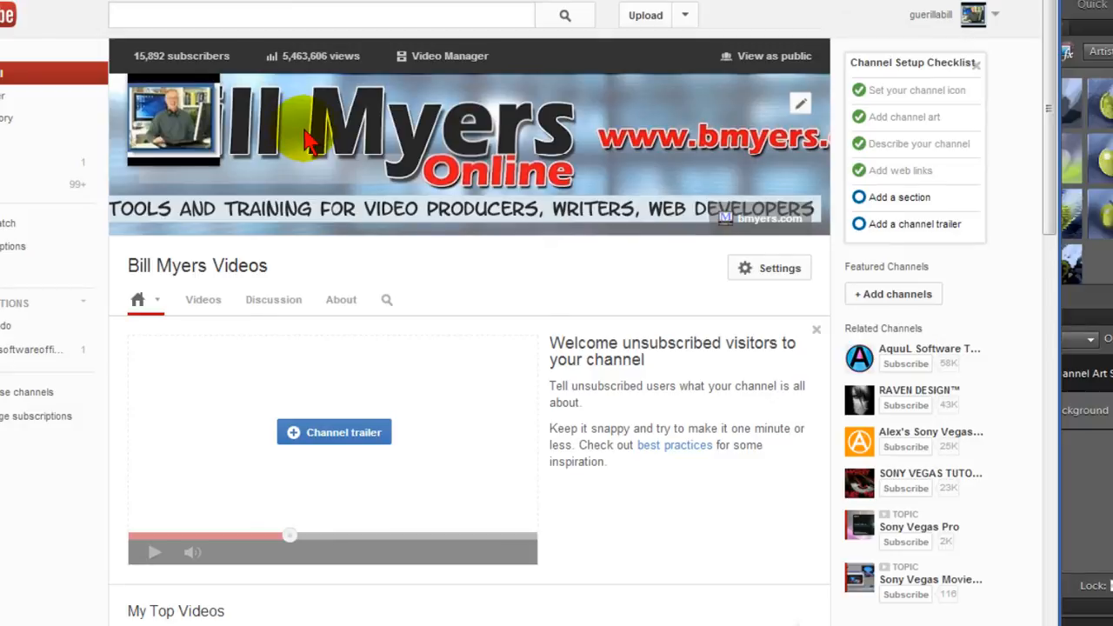
{"action": "mouse_move", "coordinate": [474, 179]}
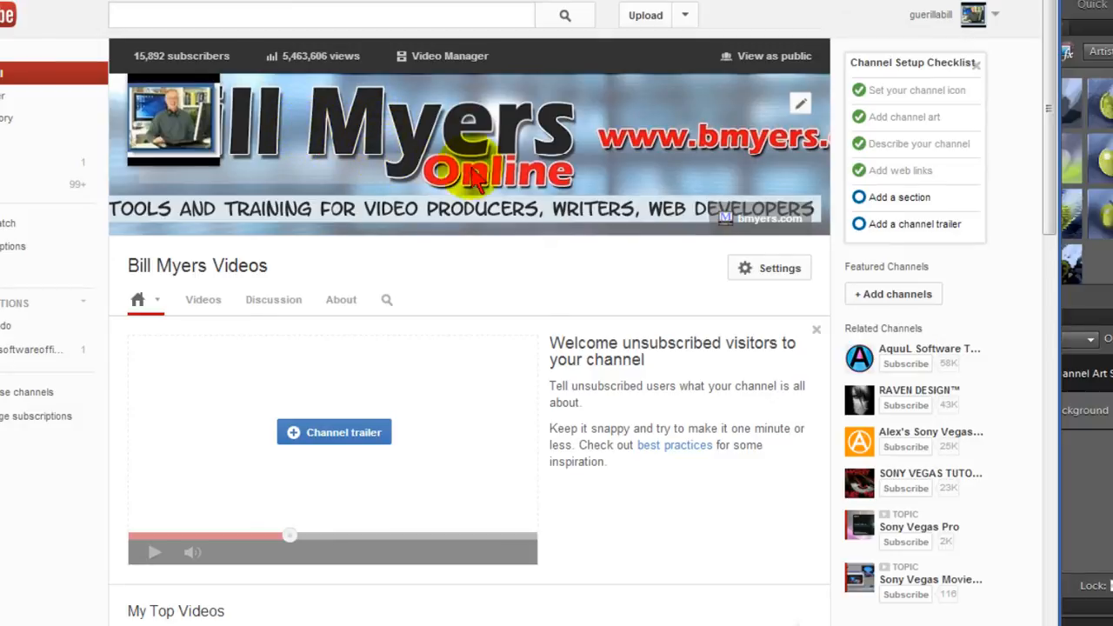
{"action": "mouse_move", "coordinate": [143, 213]}
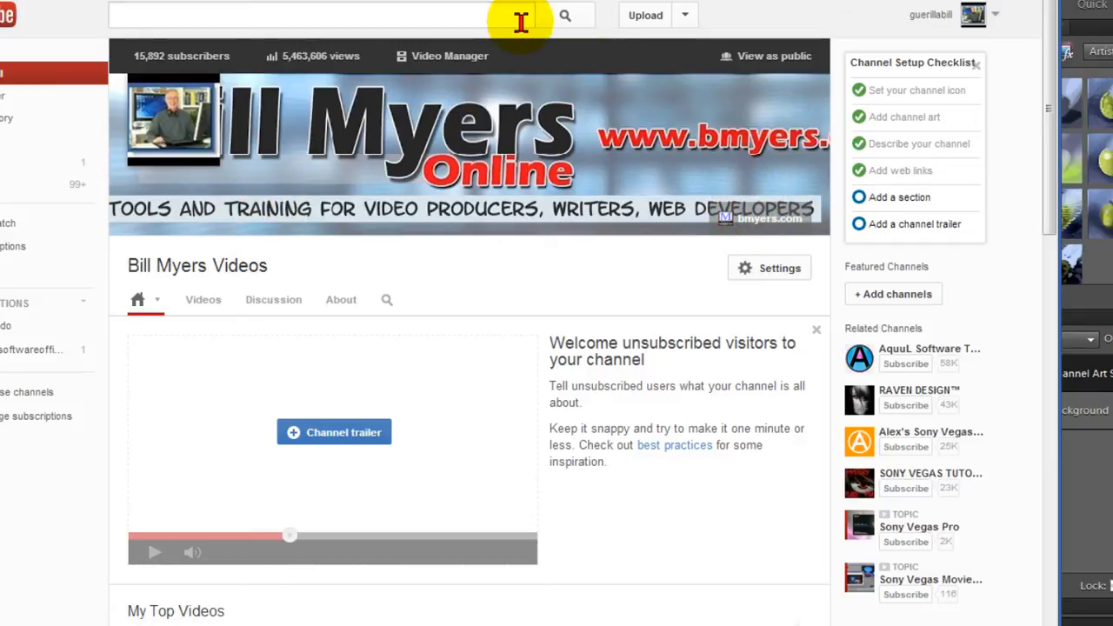
{"action": "mouse_move", "coordinate": [1004, 43]}
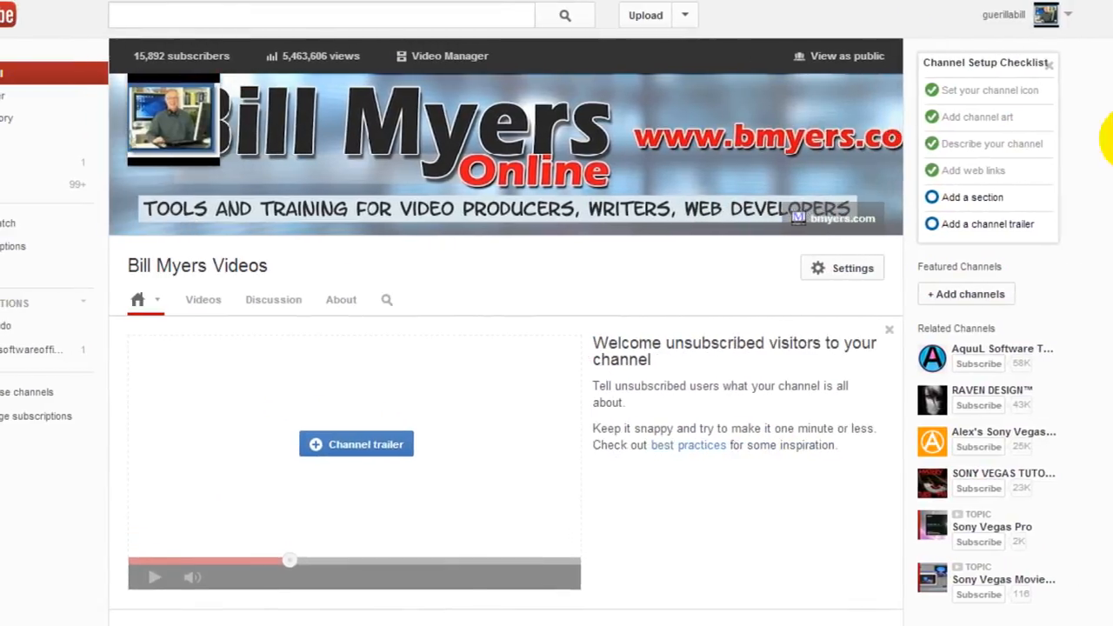
- Open the header's Edit links / Edit channel art options over the new banner
{"action": "left_click", "coordinate": [962, 104]}
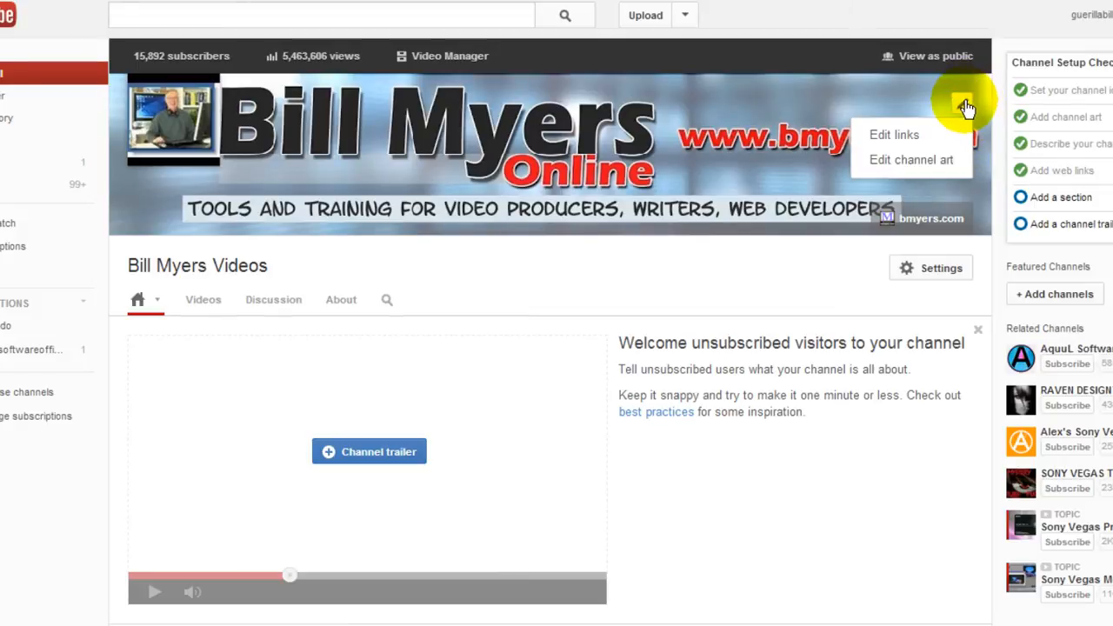
- Upload ytchanneldesign2.jpg as channel art and confirm the redesigned Bill Myers ONLINE banner
{"action": "left_click", "coordinate": [911, 160]}
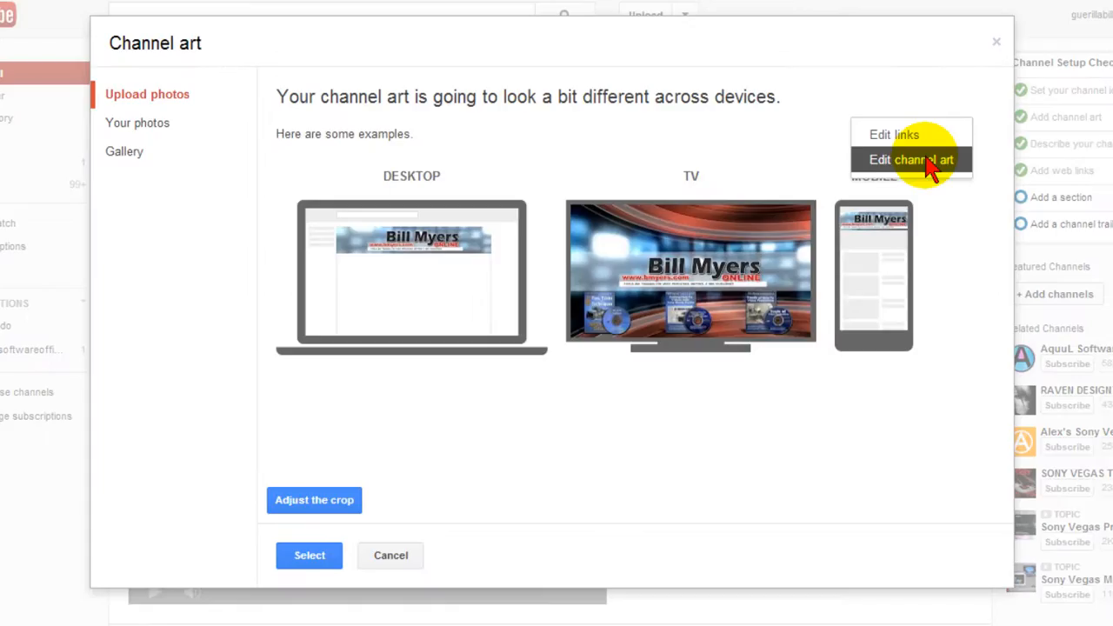
{"action": "left_click", "coordinate": [147, 94]}
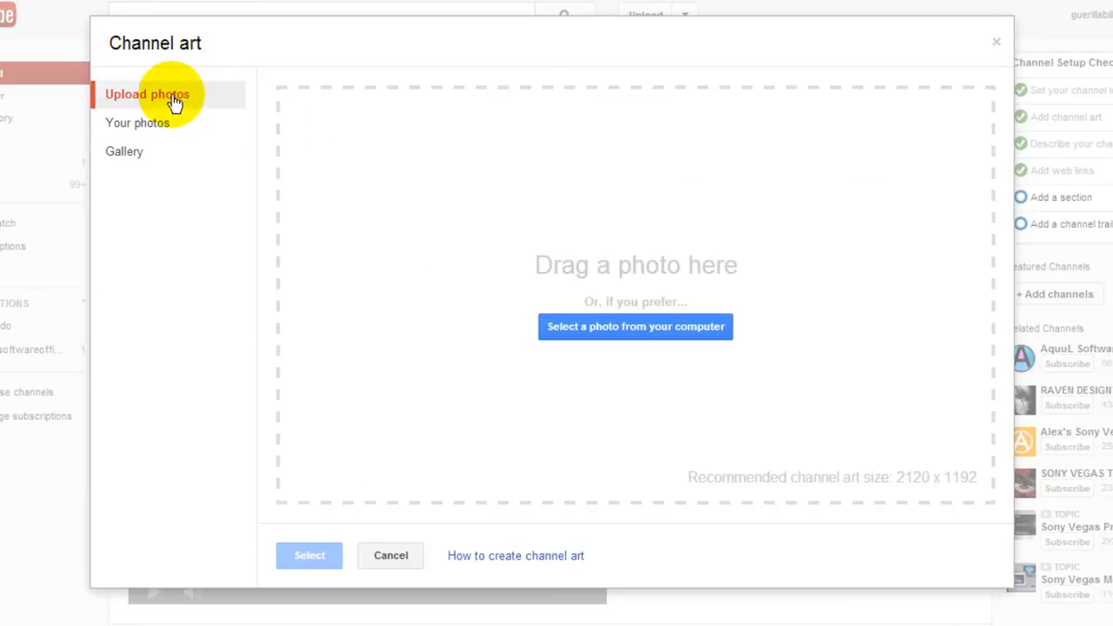
{"action": "left_click", "coordinate": [635, 326]}
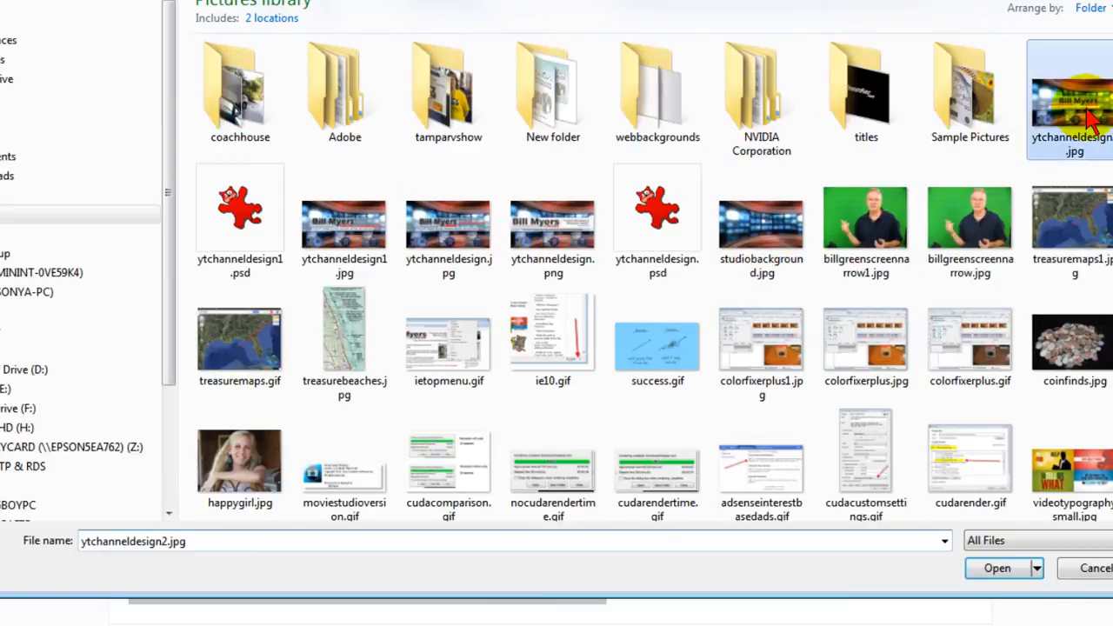
{"action": "left_click", "coordinate": [998, 567]}
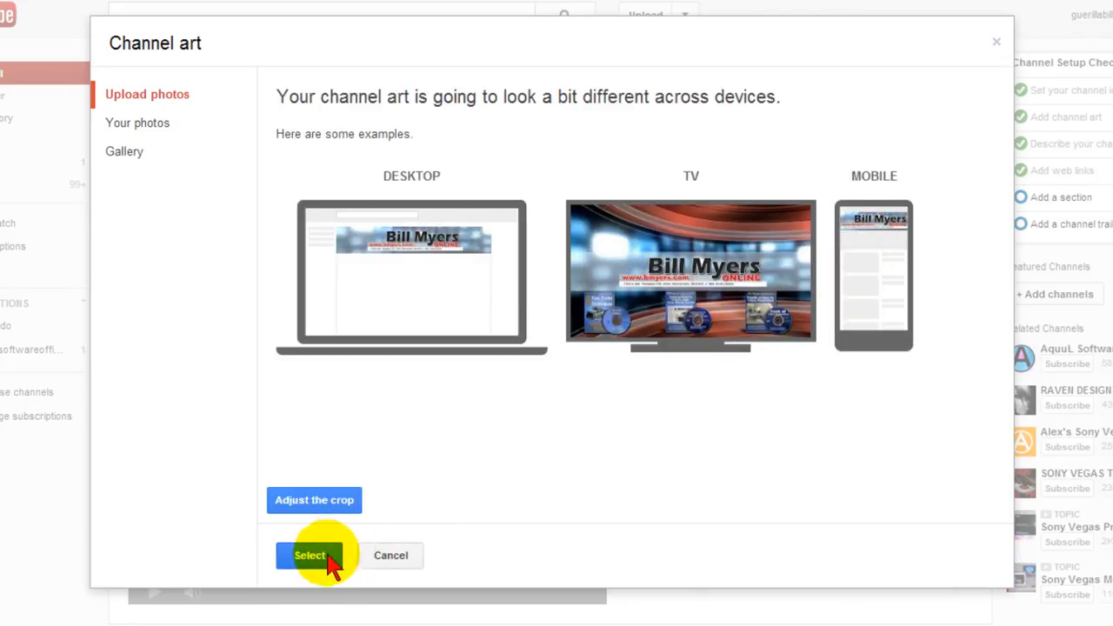
{"action": "left_click", "coordinate": [309, 555]}
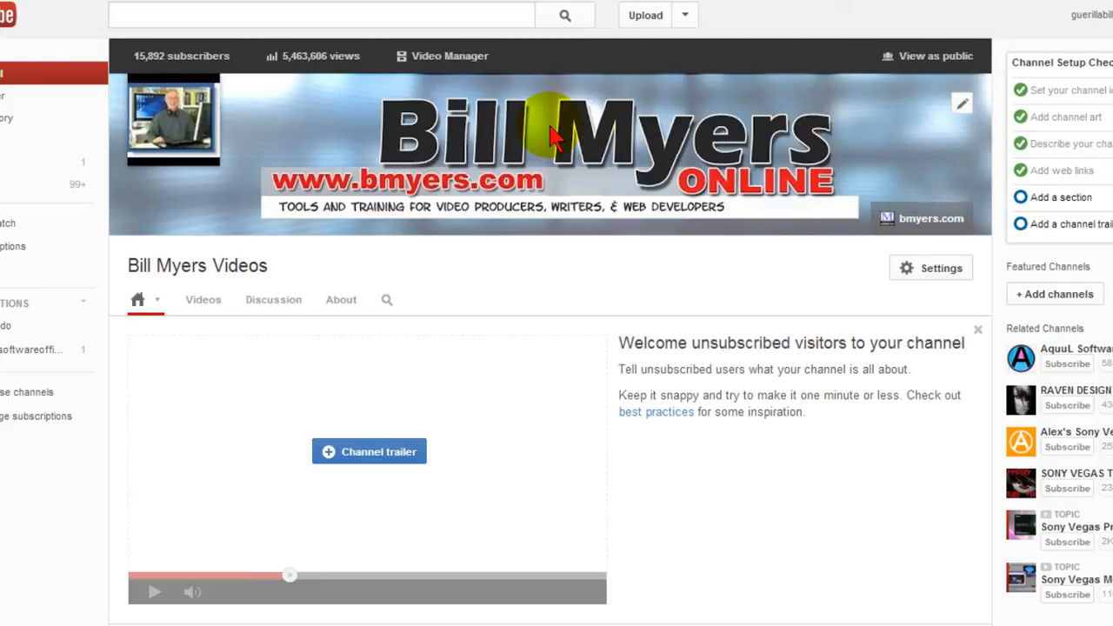
{"action": "mouse_move", "coordinate": [387, 144]}
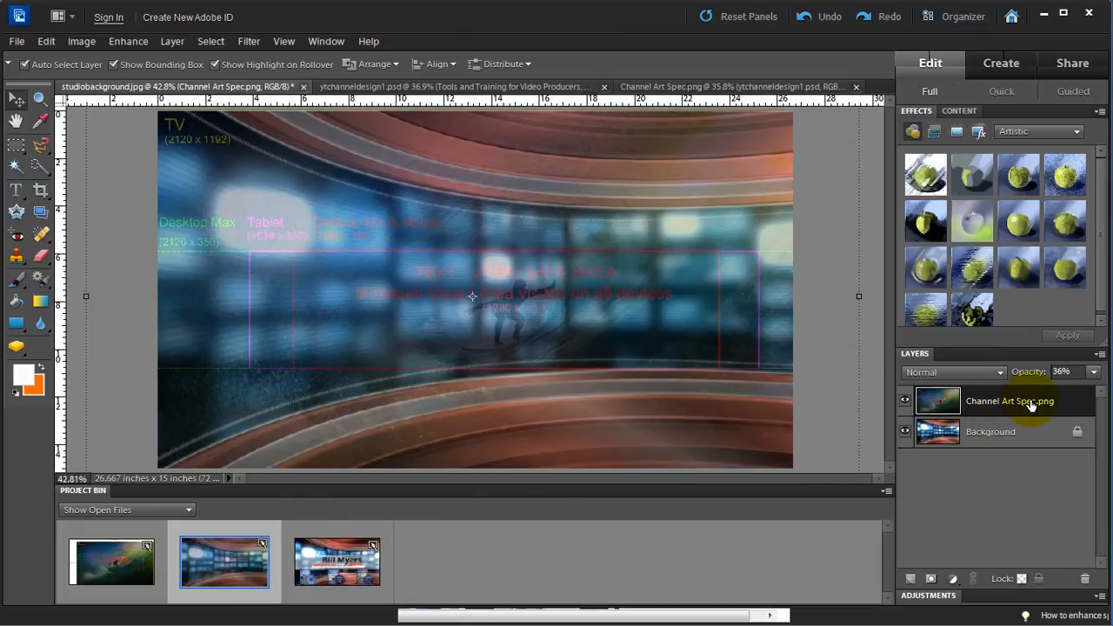
- Set the Channel Art Spec.png layer to 51% opacity, then switch to ytchanneldesign1.psd
{"action": "left_click", "coordinate": [990, 432]}
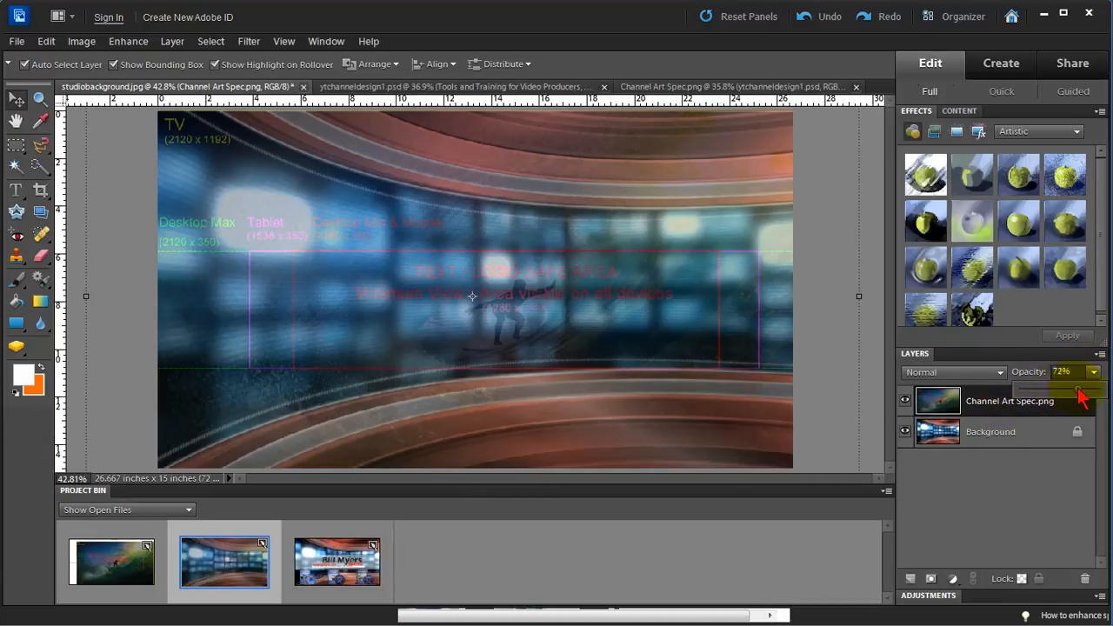
{"action": "left_click_drag", "start_coordinate": [1083, 388], "coordinate": [1060, 388]}
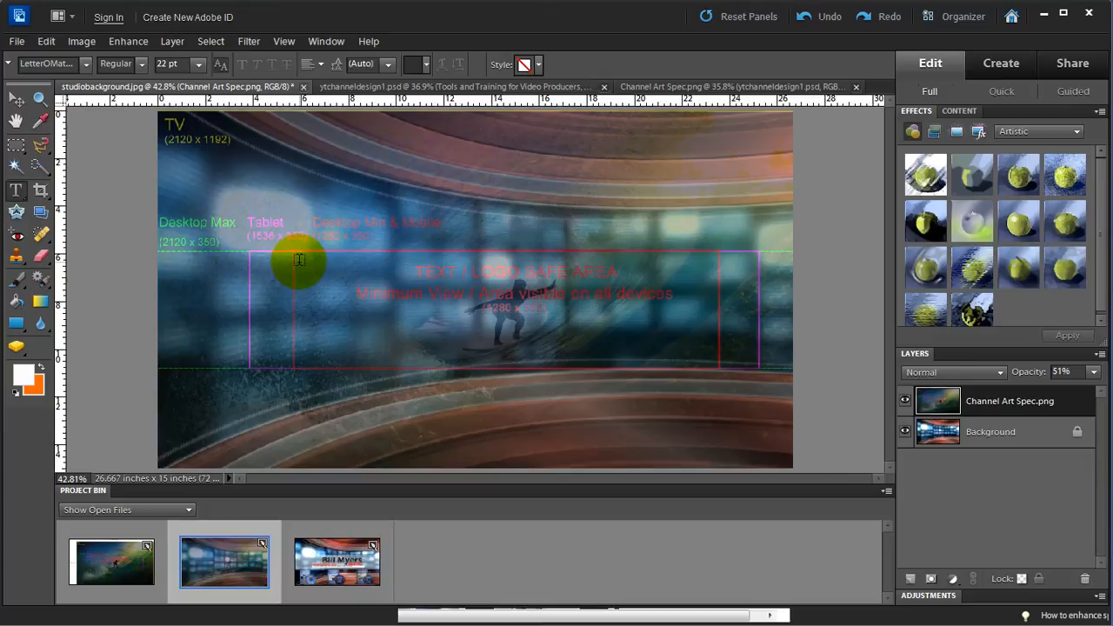
{"action": "mouse_move", "coordinate": [61, 161]}
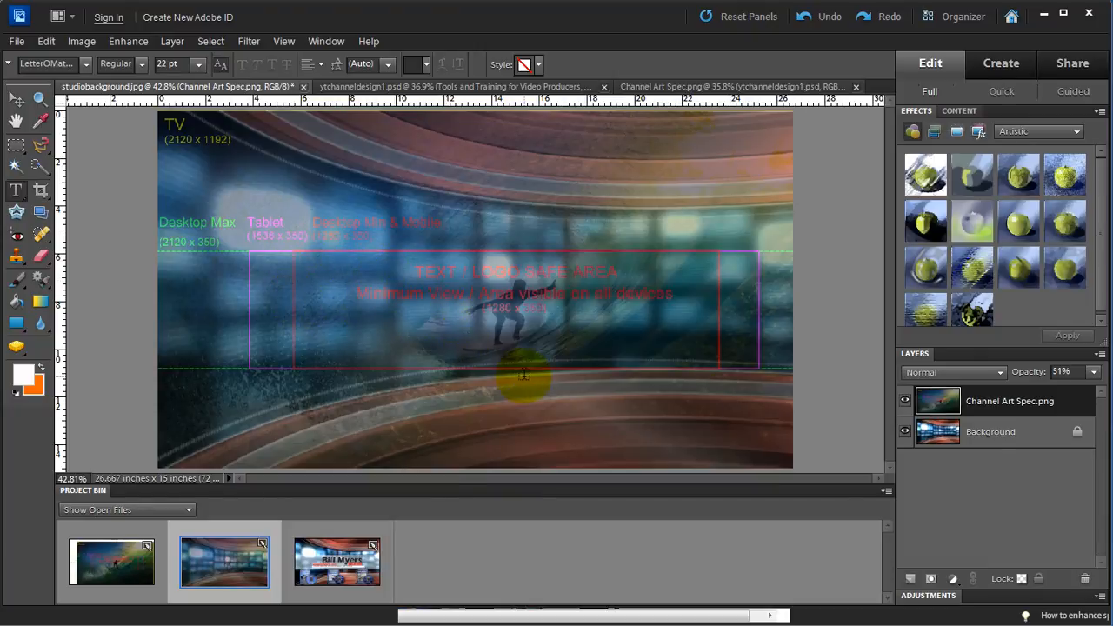
{"action": "left_click", "coordinate": [338, 561]}
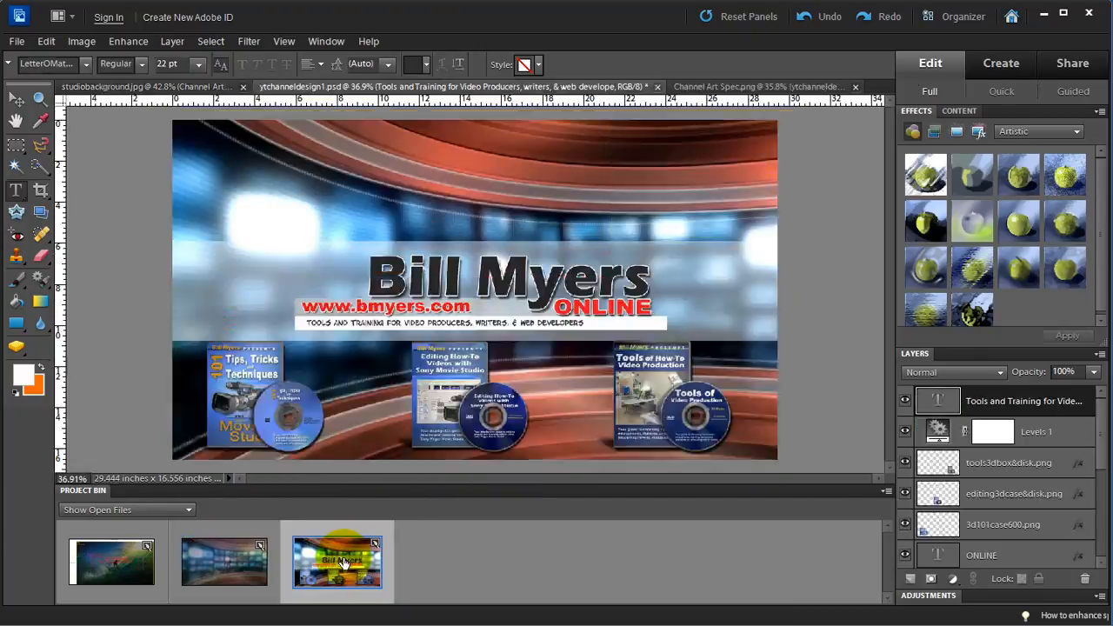